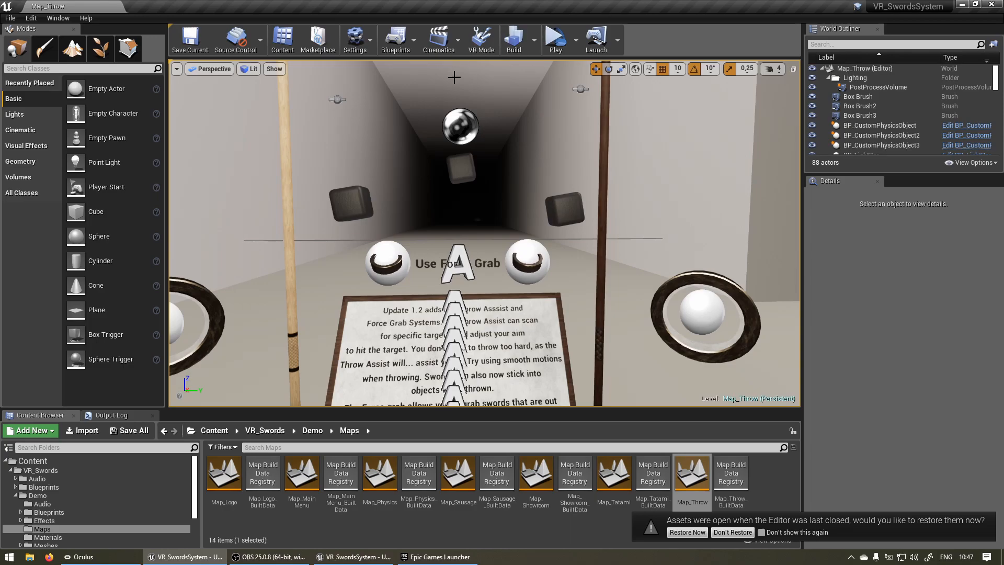
mouse_move(395, 39)
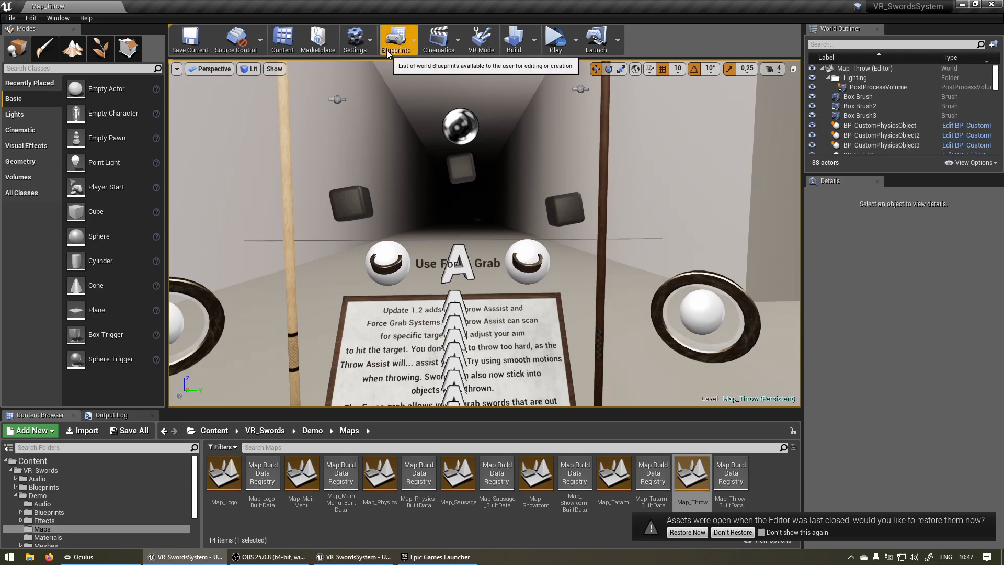
mouse_move(433, 6)
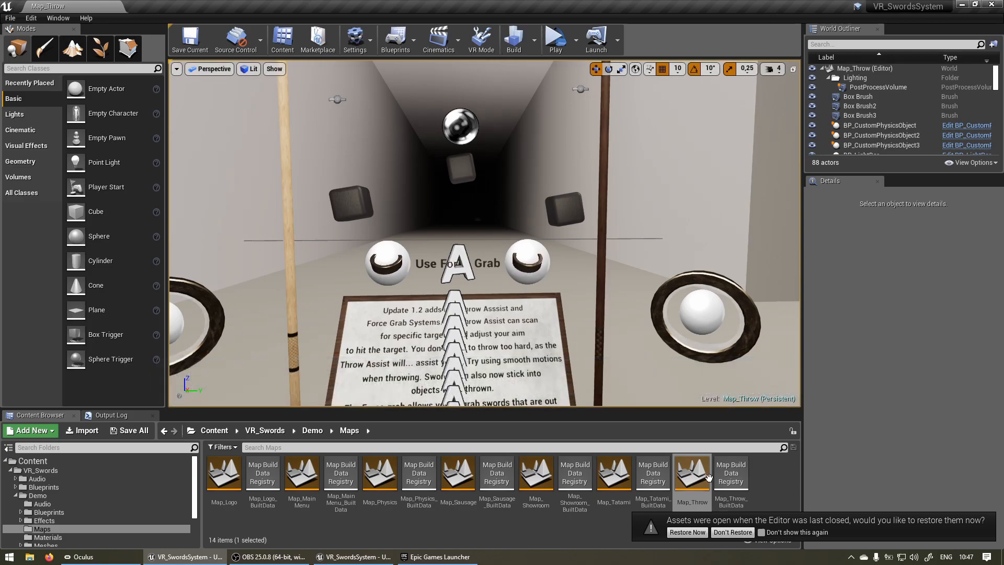
Open the MotionControllerPawnSwords blueprint from the VR_Swords Pawn folder for editing.
left_click(732, 532)
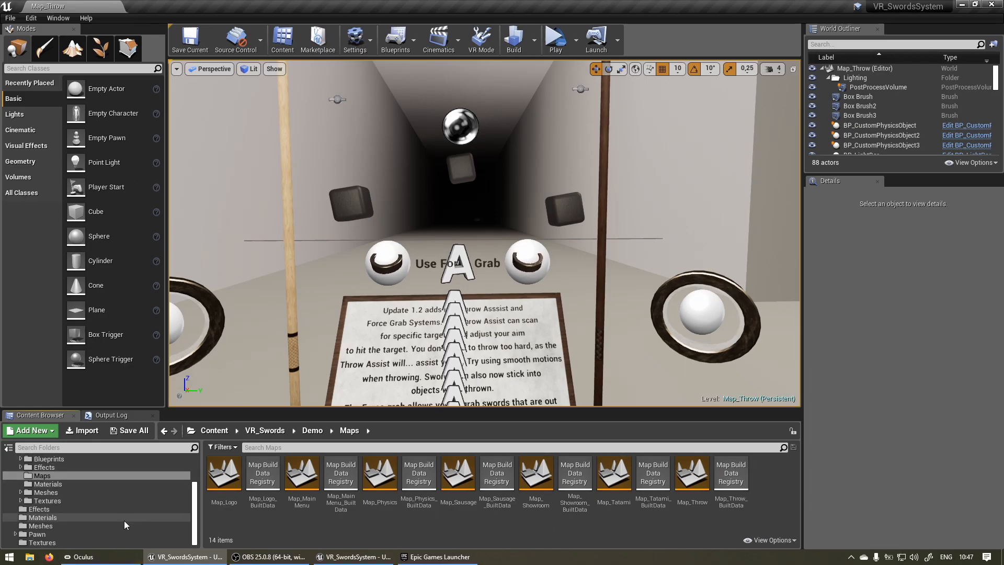
mouse_move(33, 534)
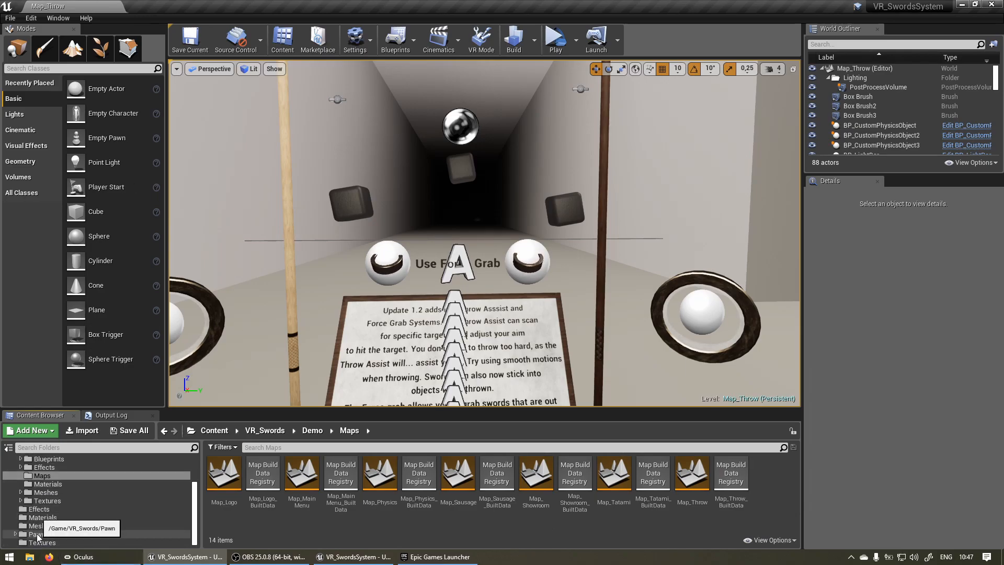
left_click(37, 534)
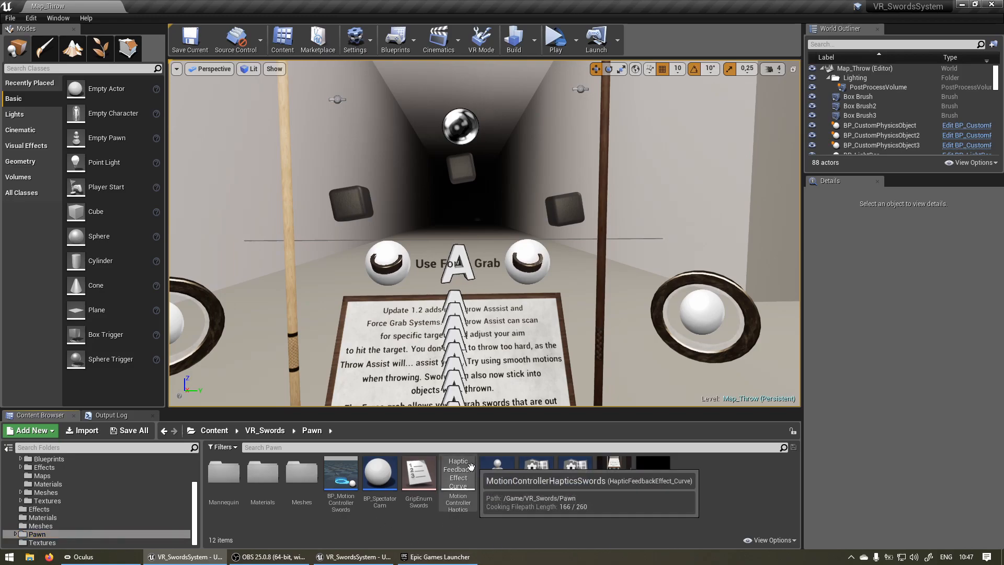
left_click(496, 473)
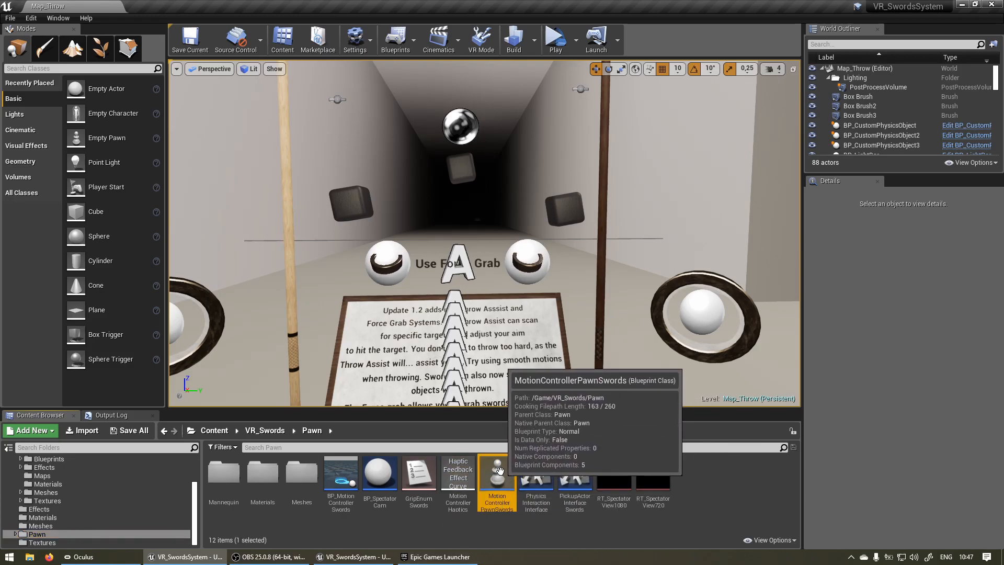
double_click(497, 473)
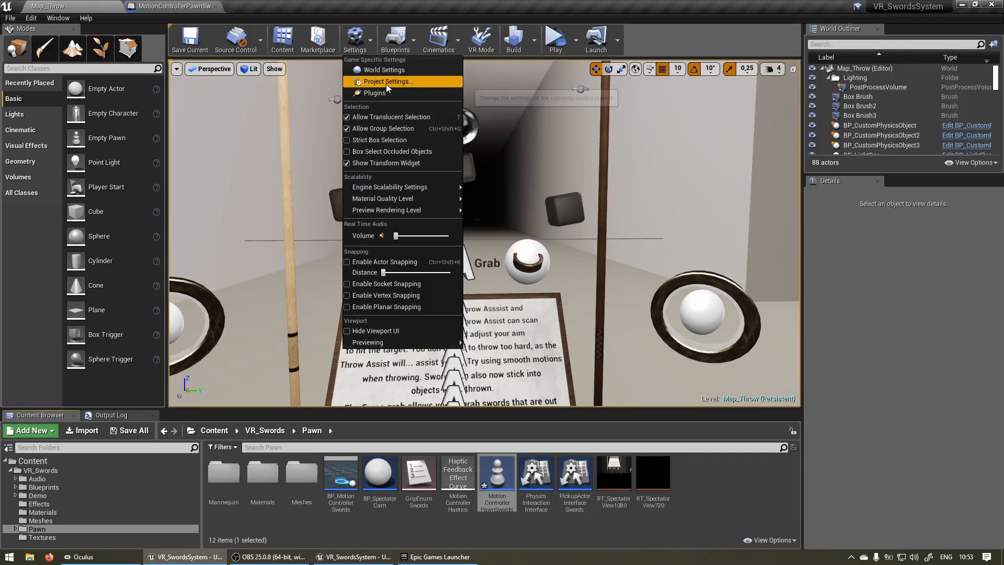
Open Project Settings at Engine > Input and collapse the Action Mappings entries.
left_click(387, 81)
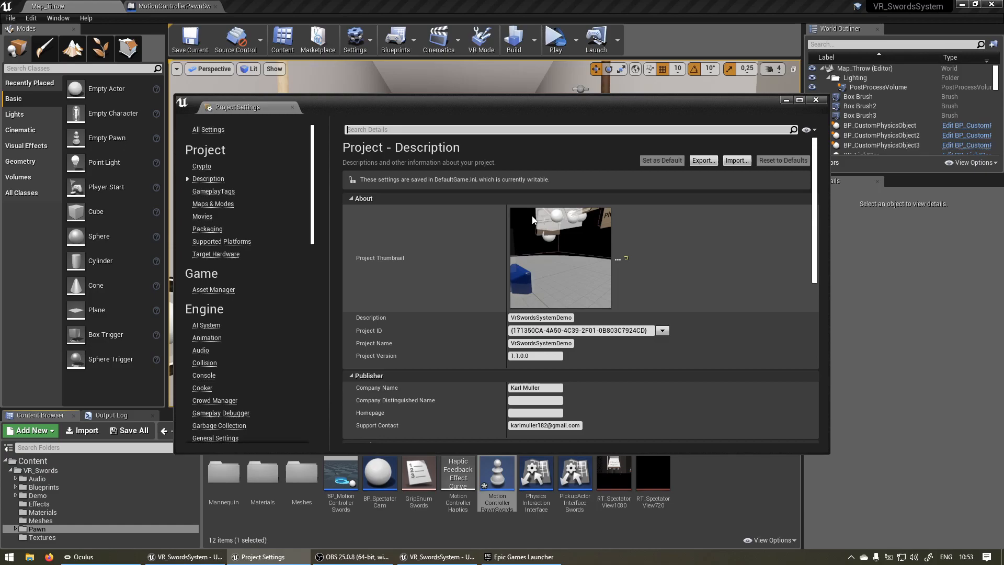
scroll("down", 3)
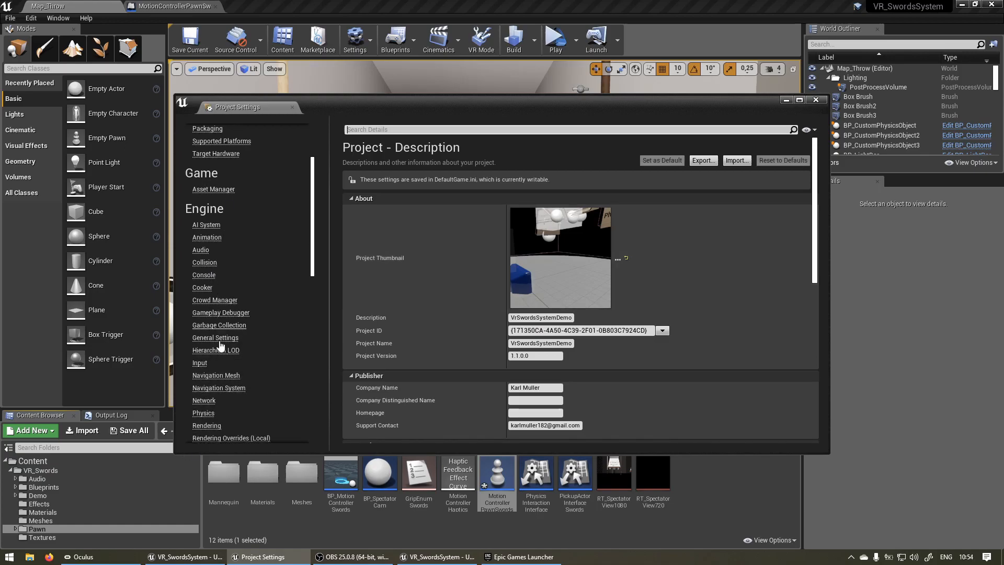
left_click(200, 362)
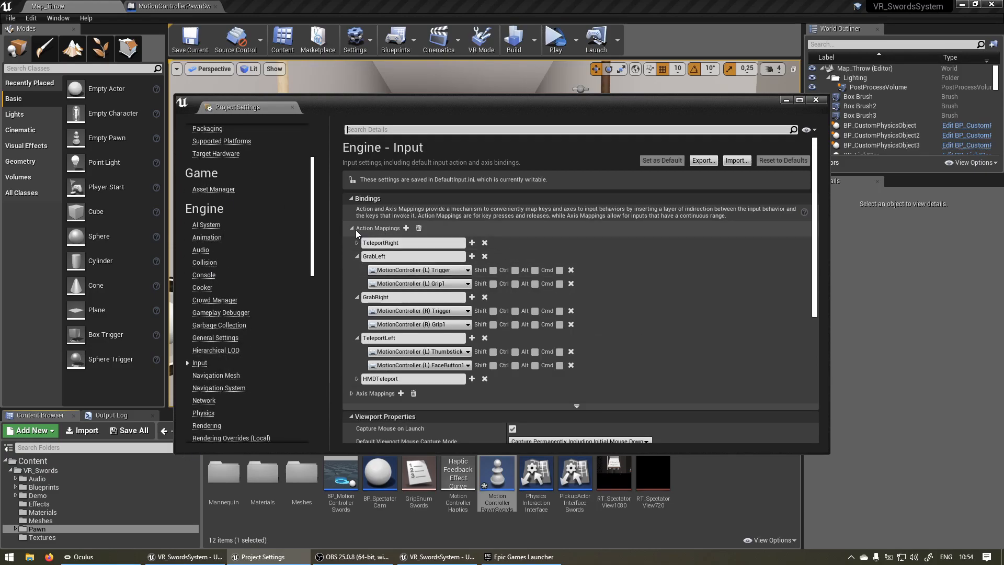
left_click(351, 229)
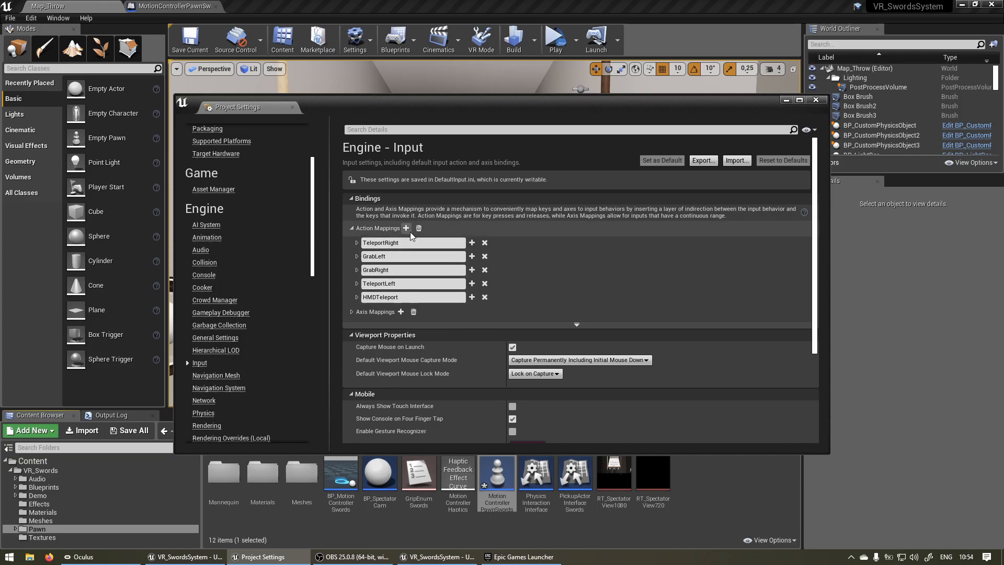
mouse_move(406, 228)
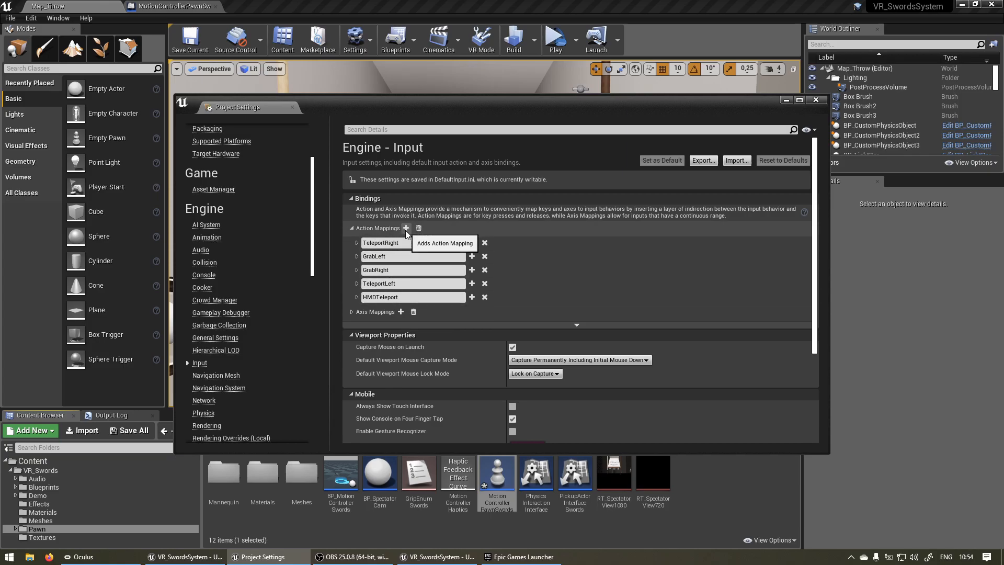
Create a Jump action mapping bound to MotionController (L) FaceButton1.
left_click(406, 228)
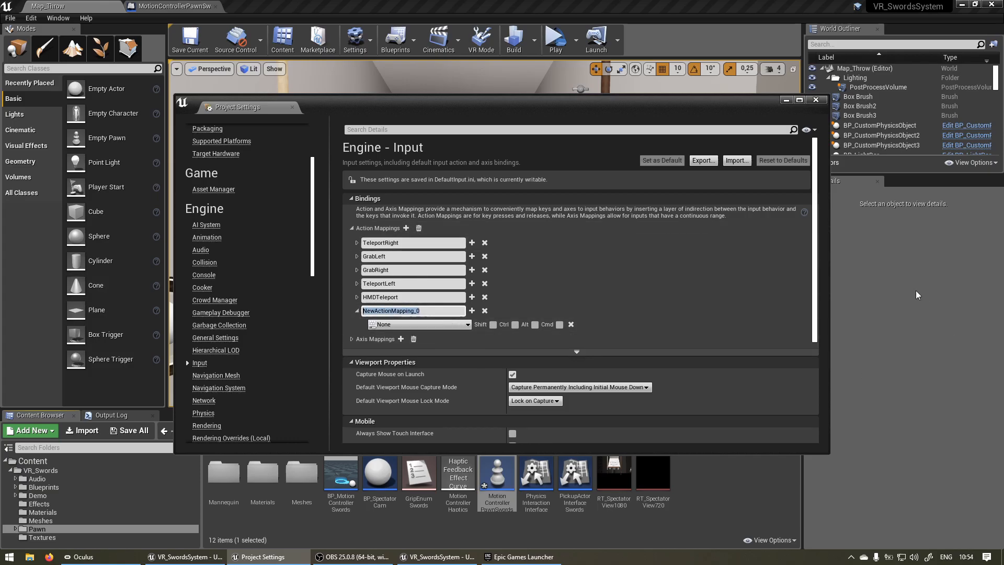
type("Jump")
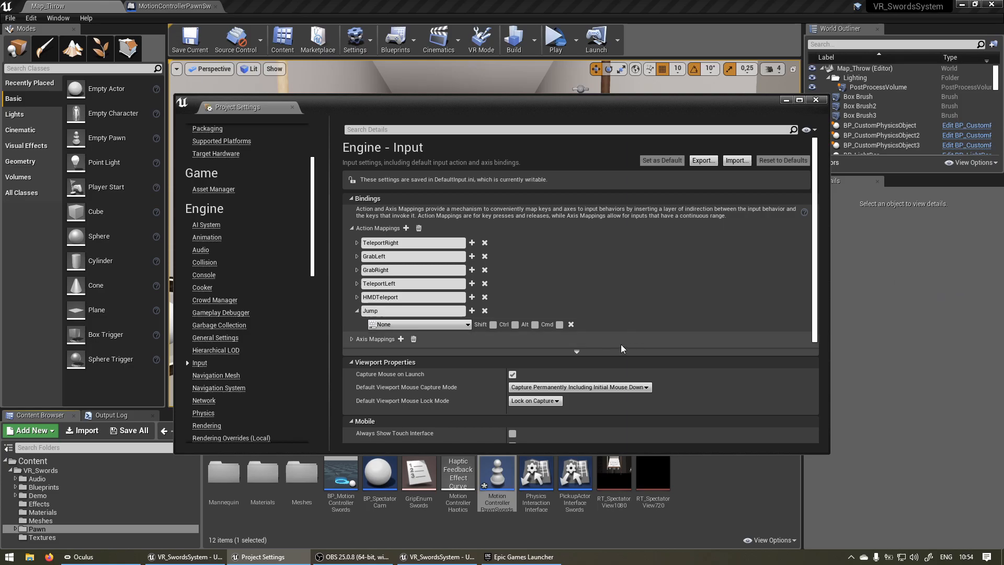
left_click(420, 325)
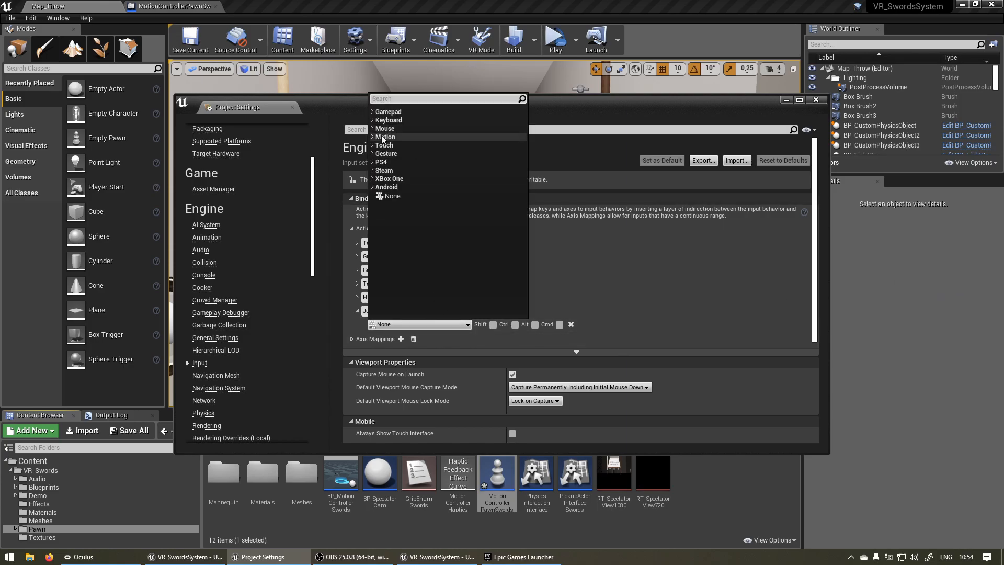
type("motio")
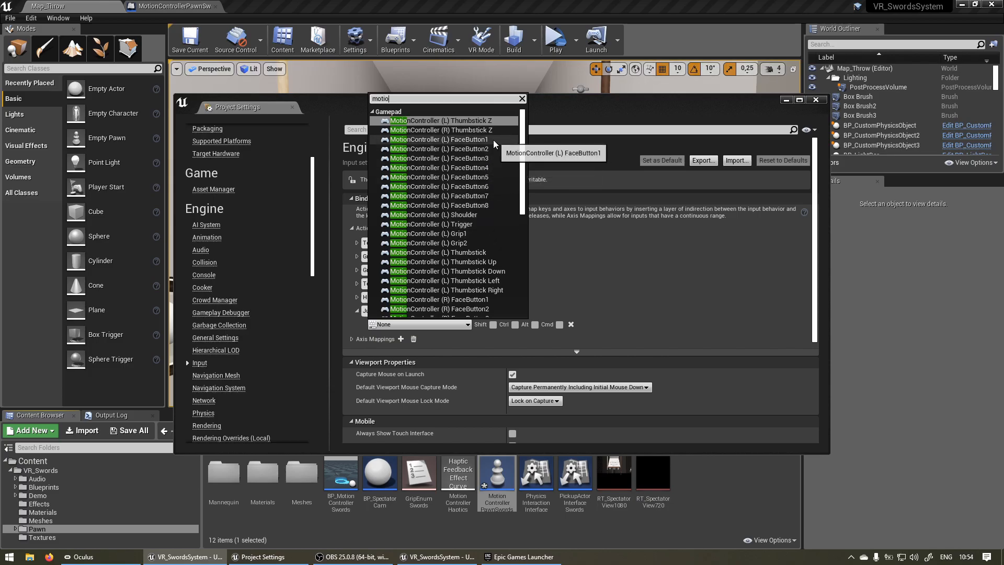
left_click(441, 139)
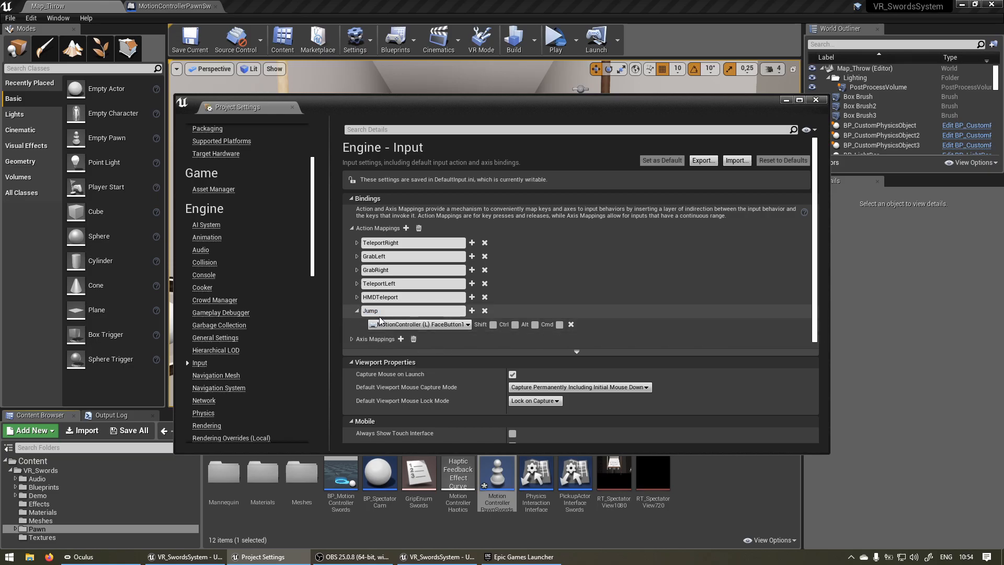
left_click(357, 311)
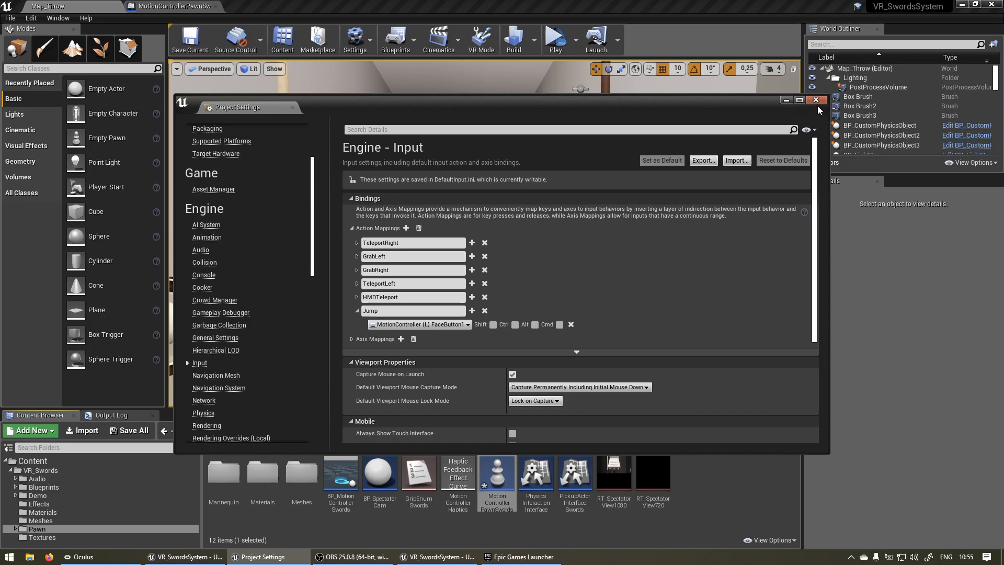
Close Project Settings and place an InputAction Jump event node in the Event Graph.
left_click(816, 100)
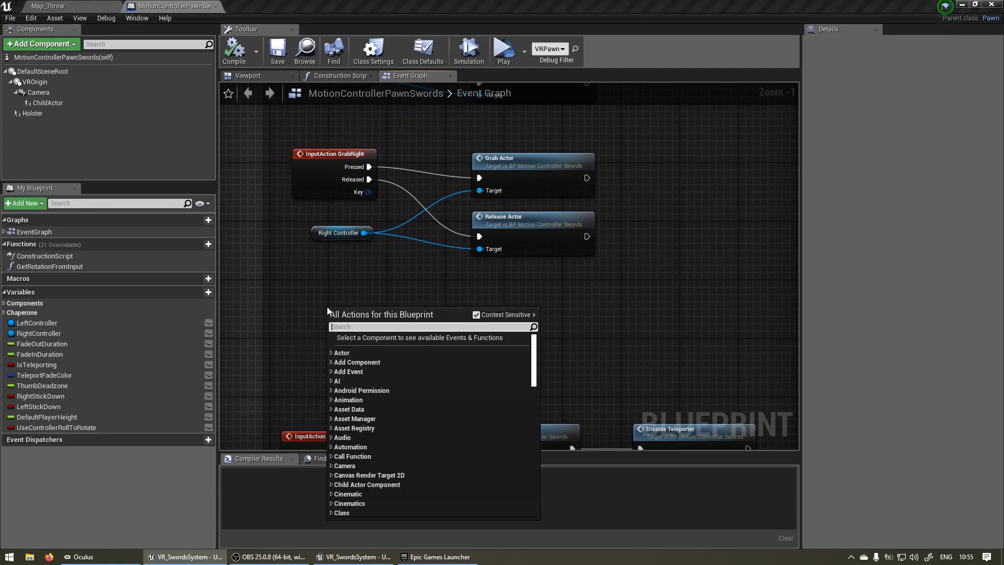
type("jump")
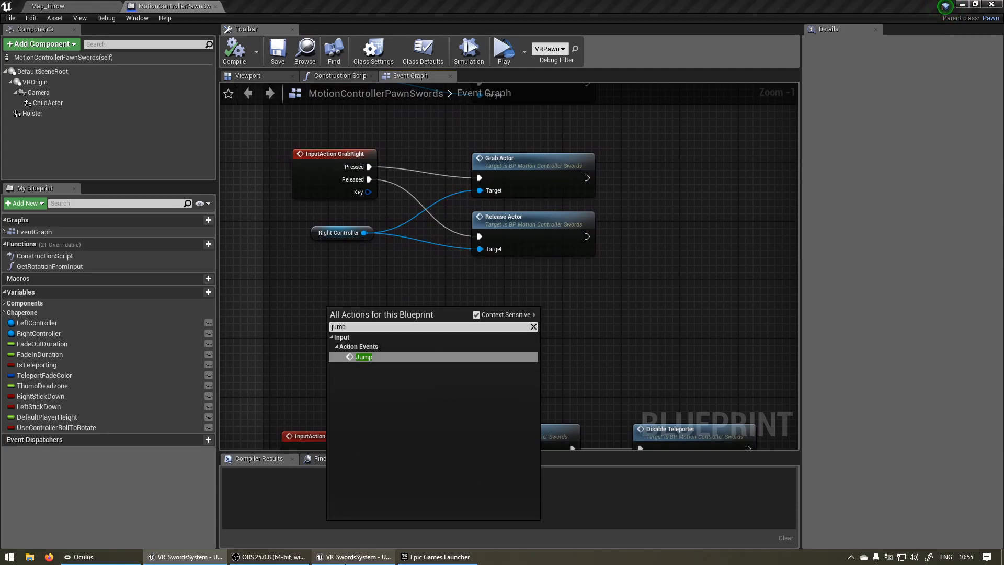
mouse_move(364, 357)
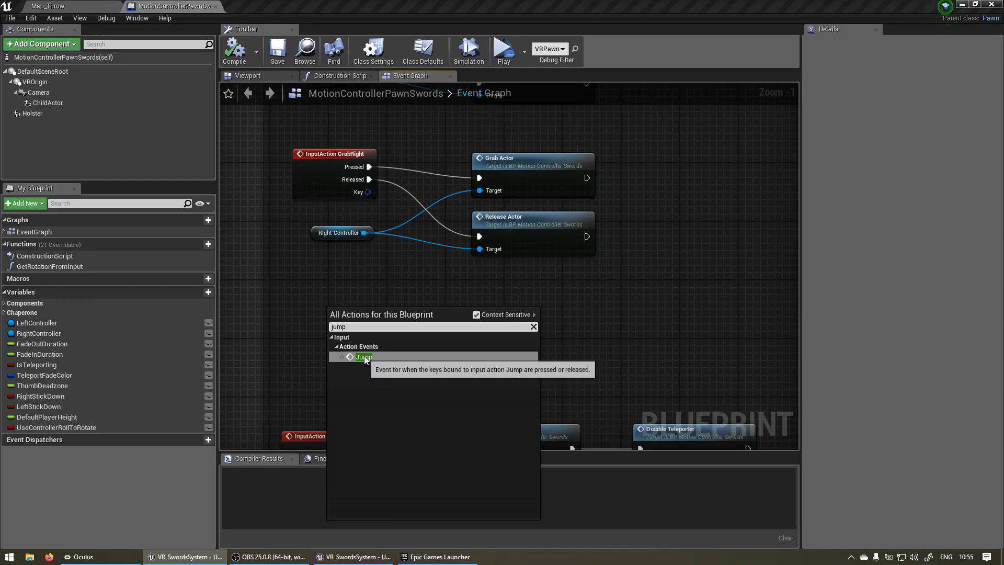
left_click(364, 357)
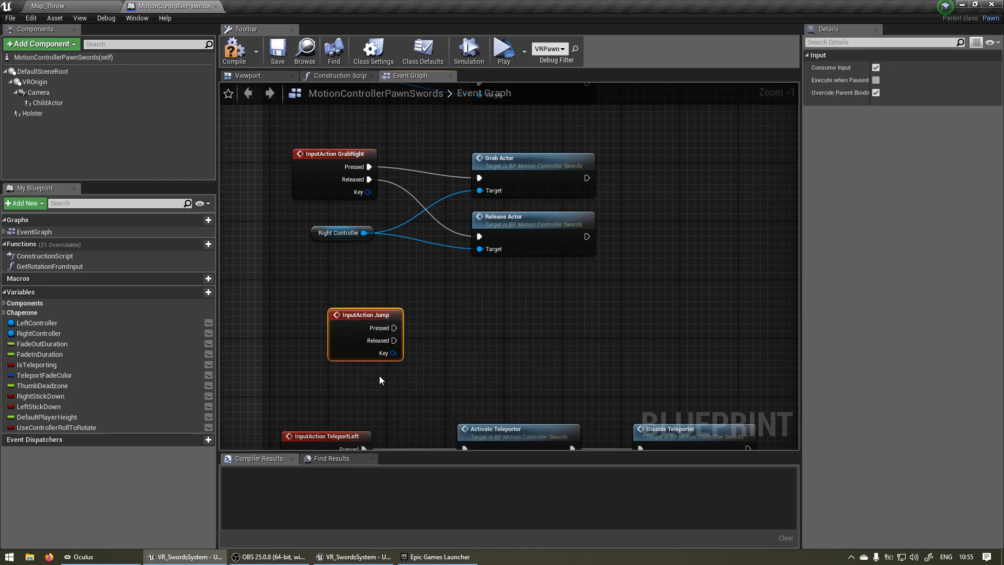
mouse_move(395, 340)
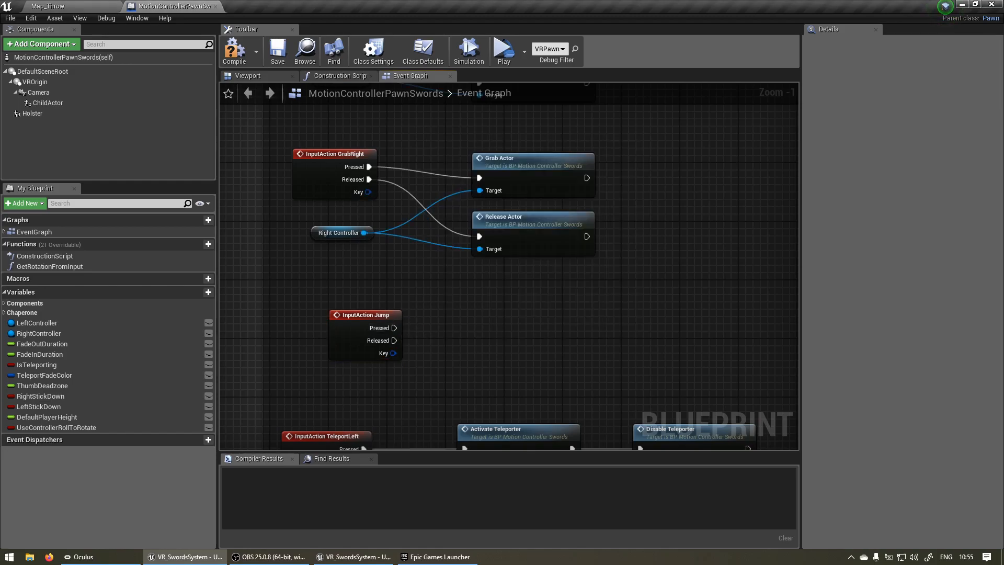
left_click(365, 315)
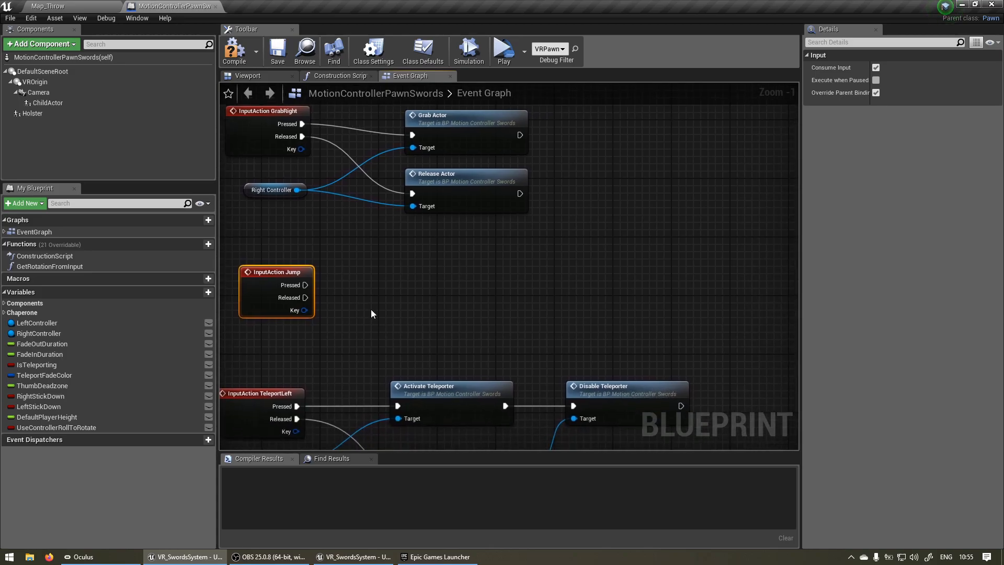
Wire a Print String reading 'Jump' to the Jump node's Pressed output.
left_click_drag(306, 286, 483, 291)
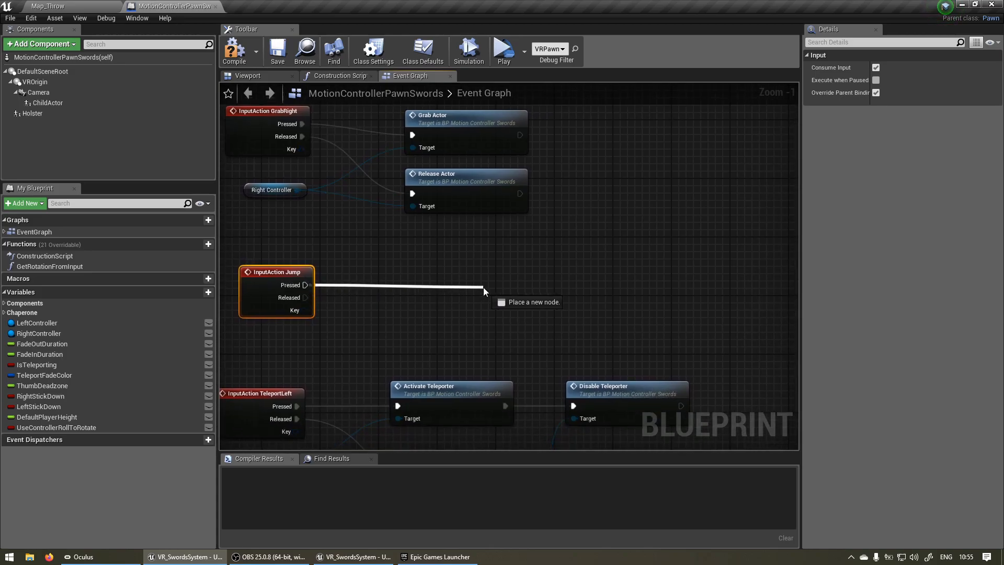
left_click(483, 290)
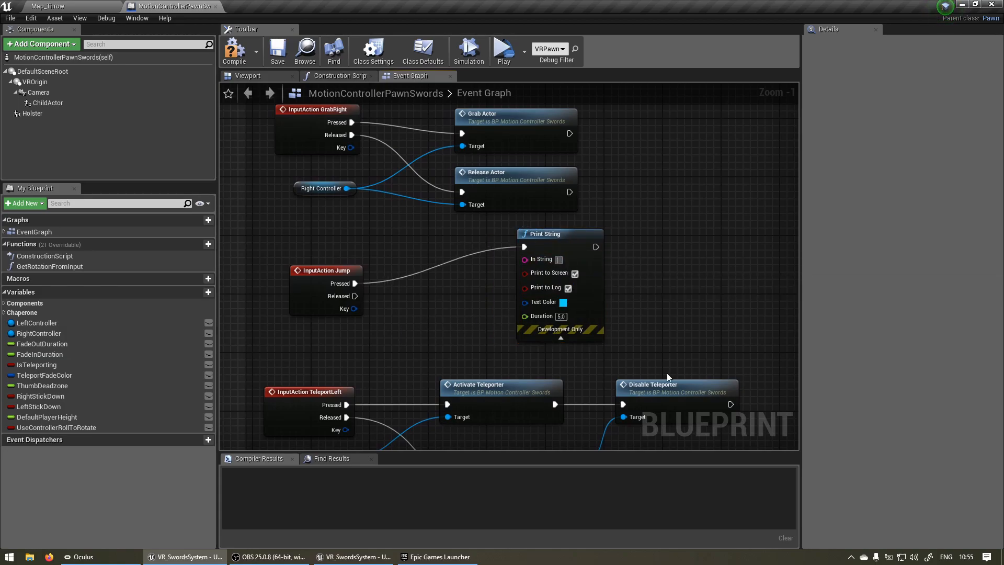
type("Jump")
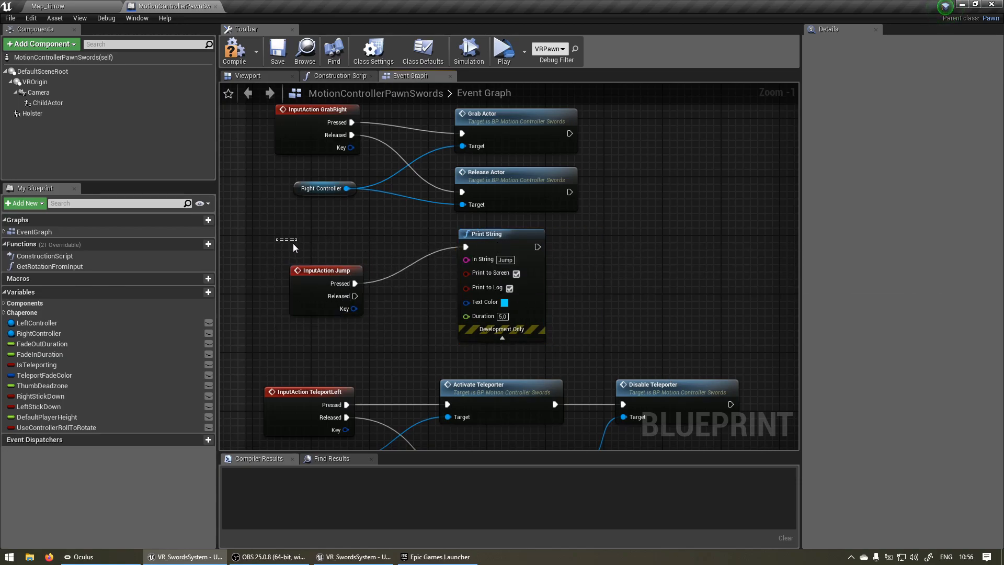
left_click(502, 234)
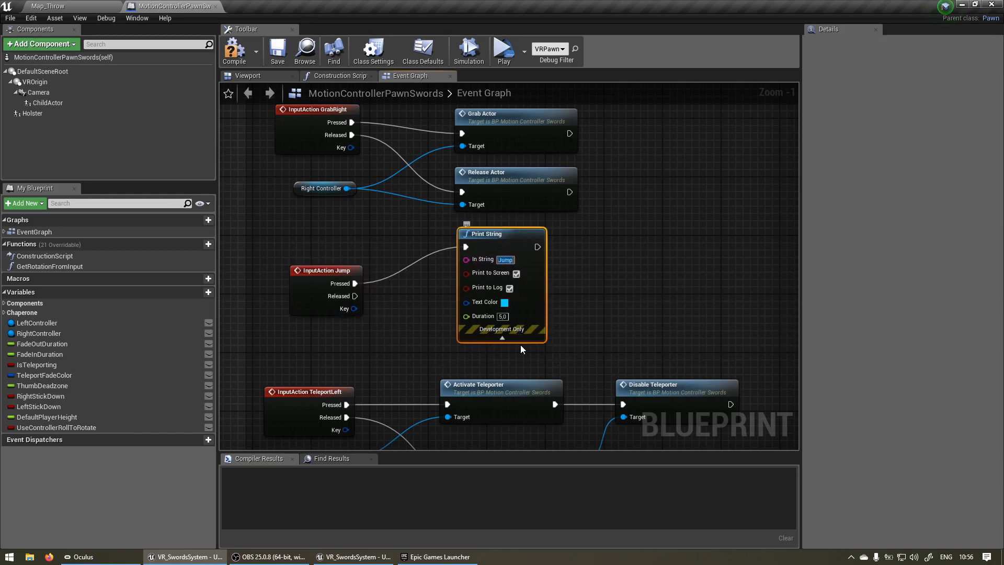
mouse_move(504, 51)
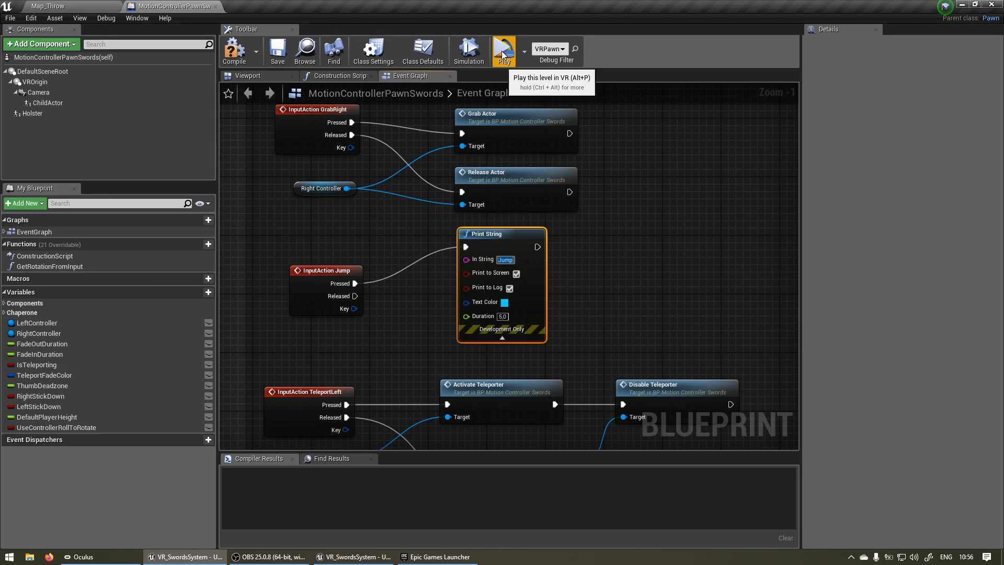
Launch a VR Preview play session to test the Jump input.
left_click(503, 51)
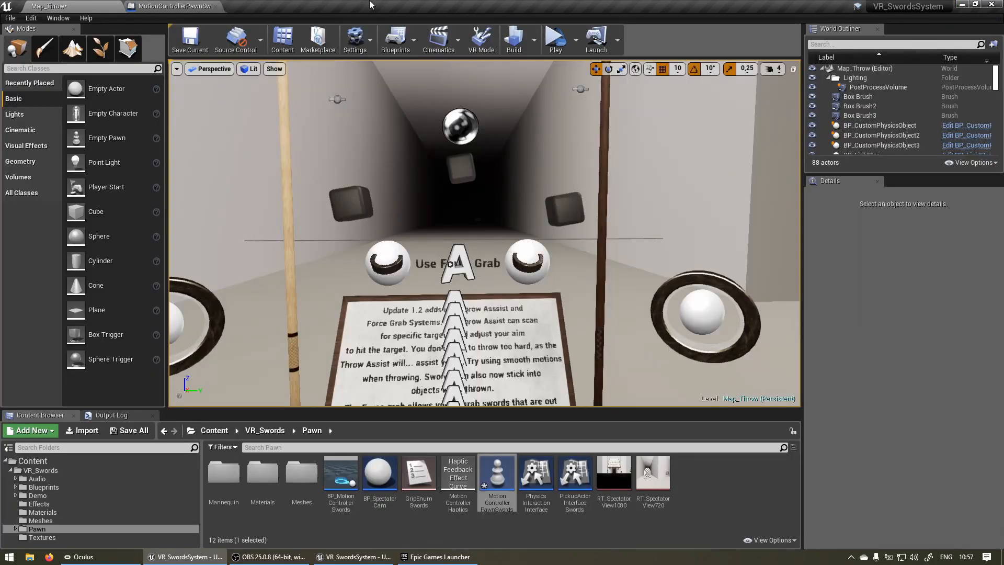
Delete the Jump and GrabLeft action mappings in Project Settings > Input.
left_click(355, 38)
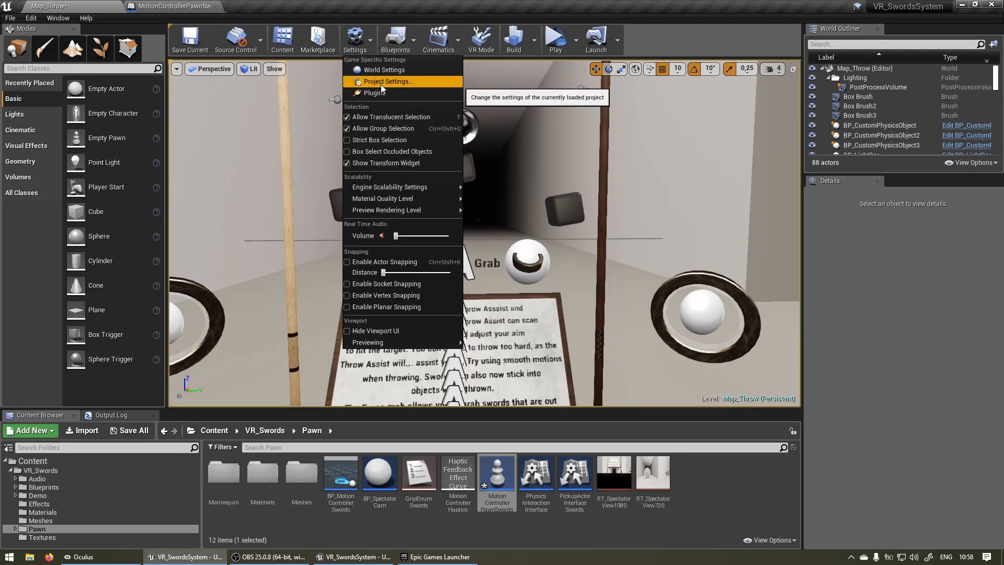
left_click(387, 81)
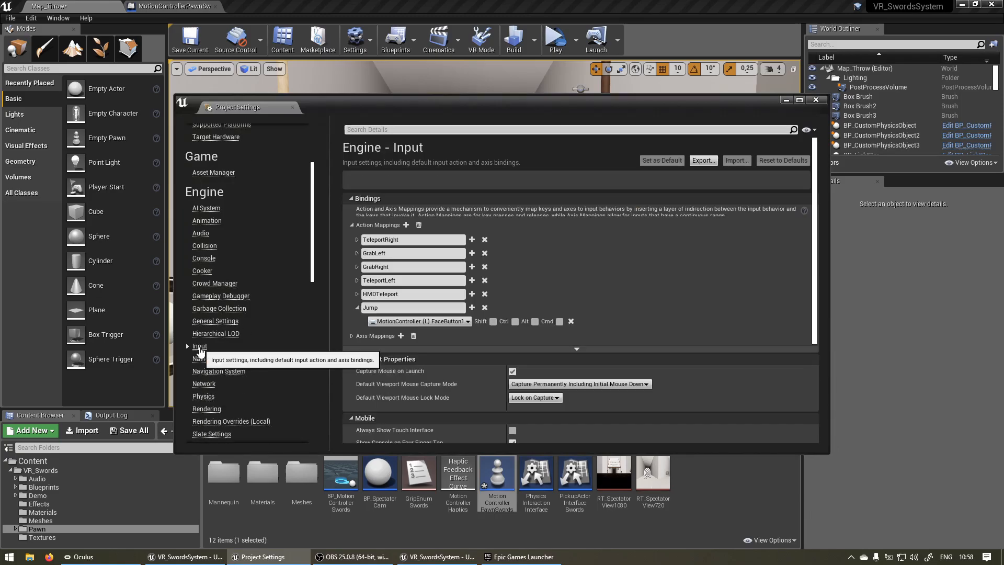
left_click(357, 256)
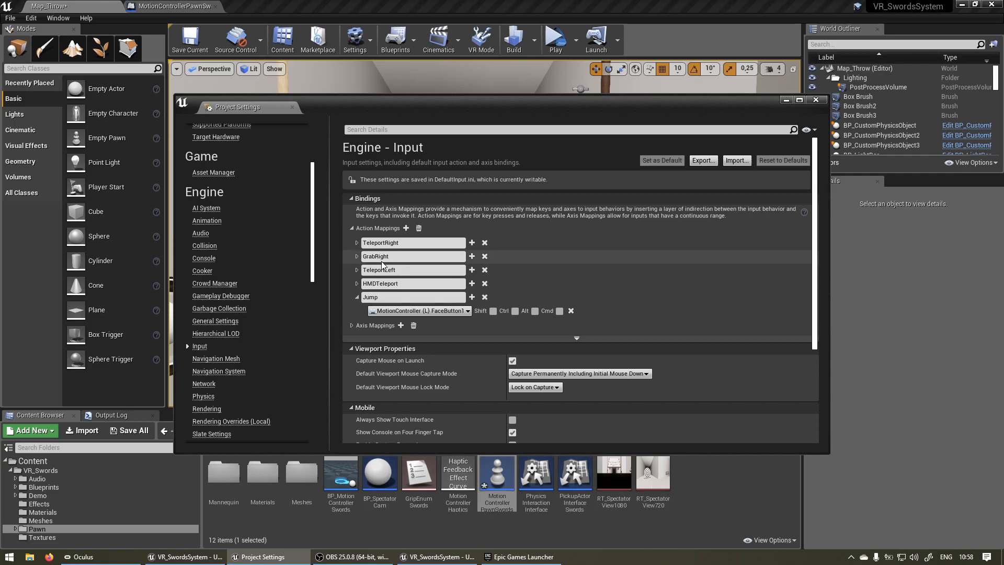
mouse_move(485, 297)
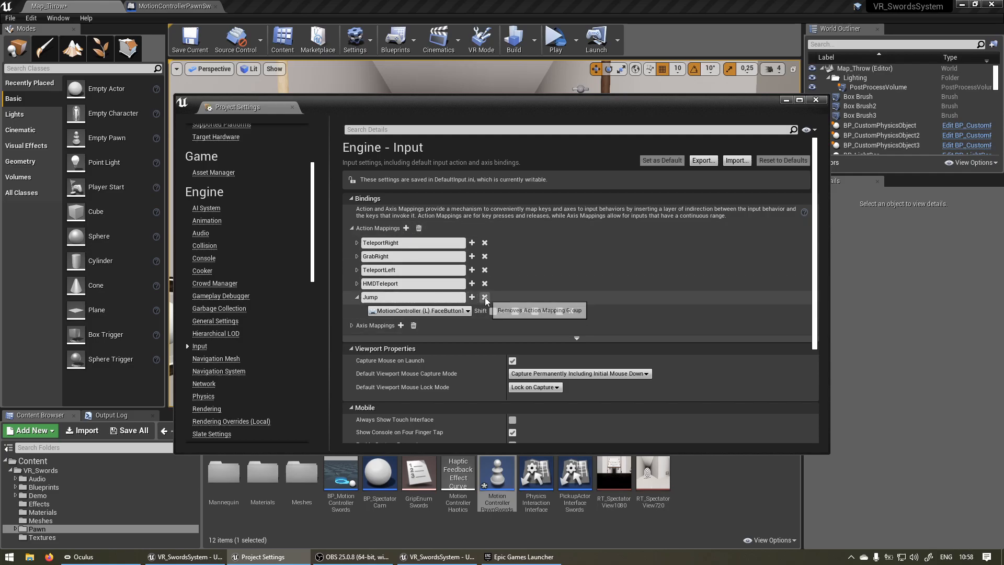
left_click(485, 297)
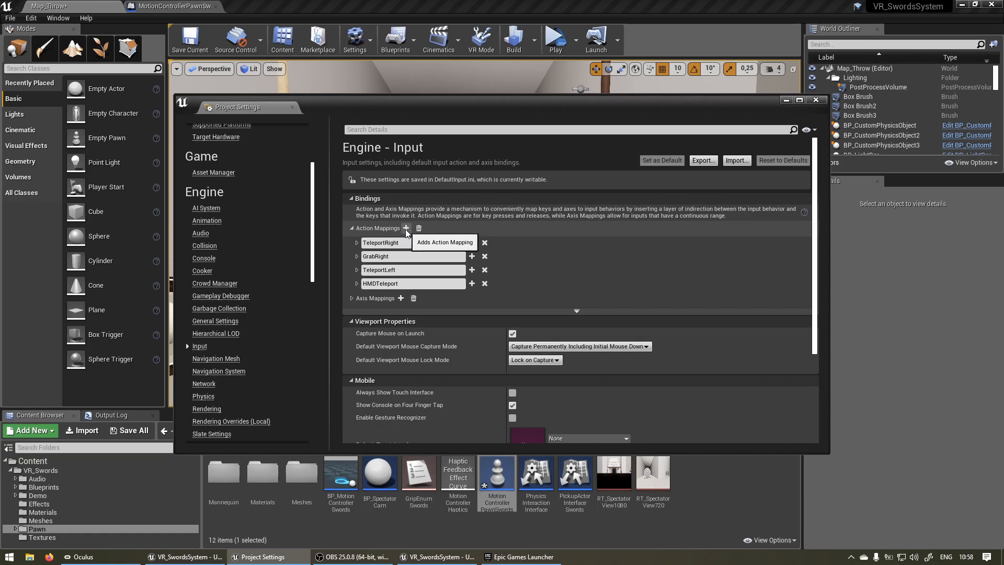
Create a GrabLeft action mapping bound to MotionController (L) Grip1.
left_click(406, 228)
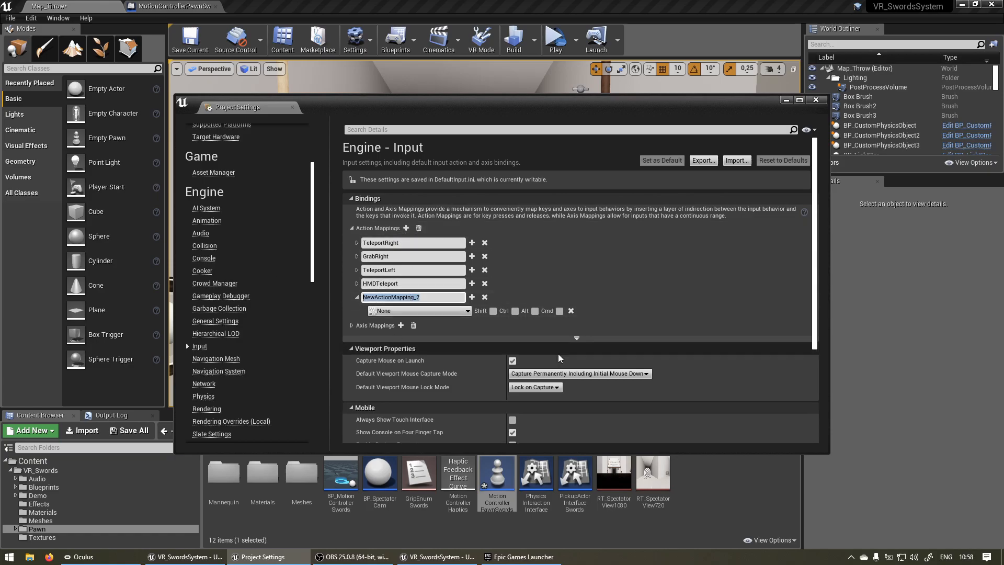
type("Grab")
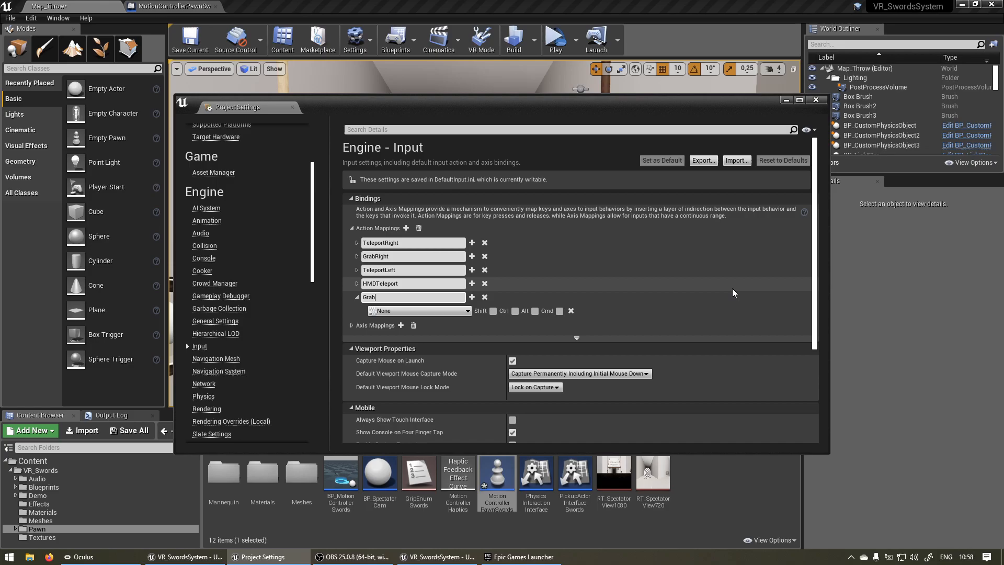
type("Left")
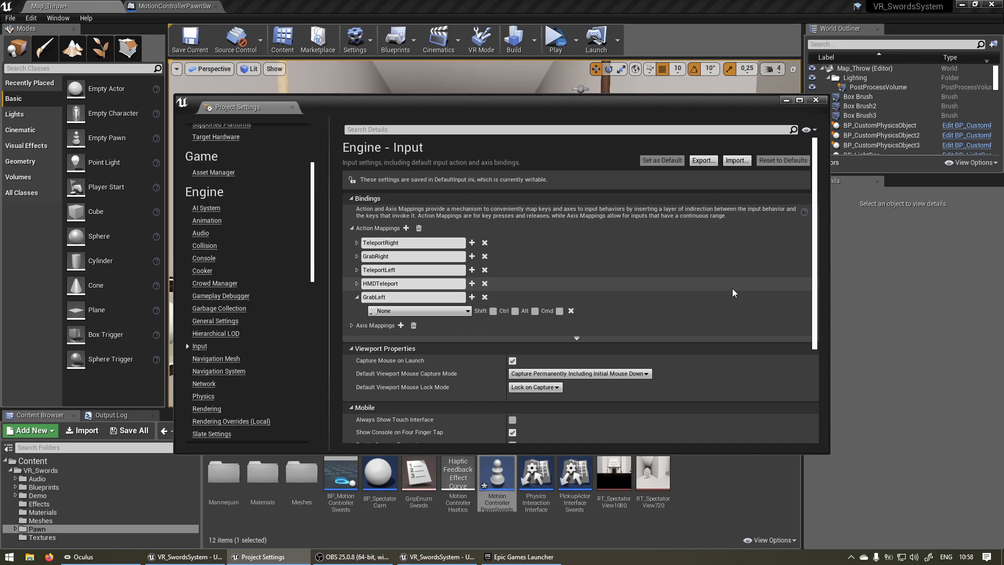
left_click(419, 310)
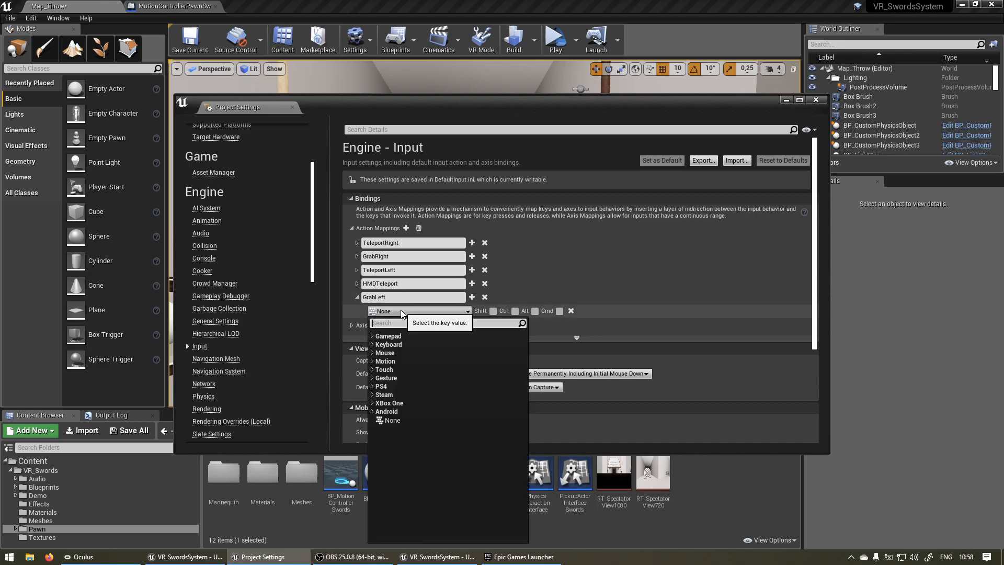
type("motion")
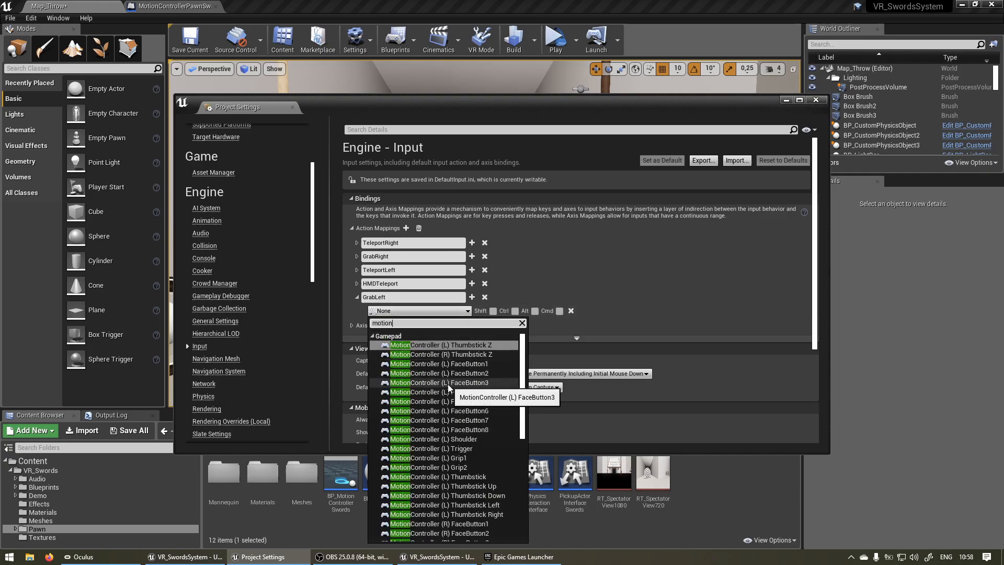
mouse_move(445, 439)
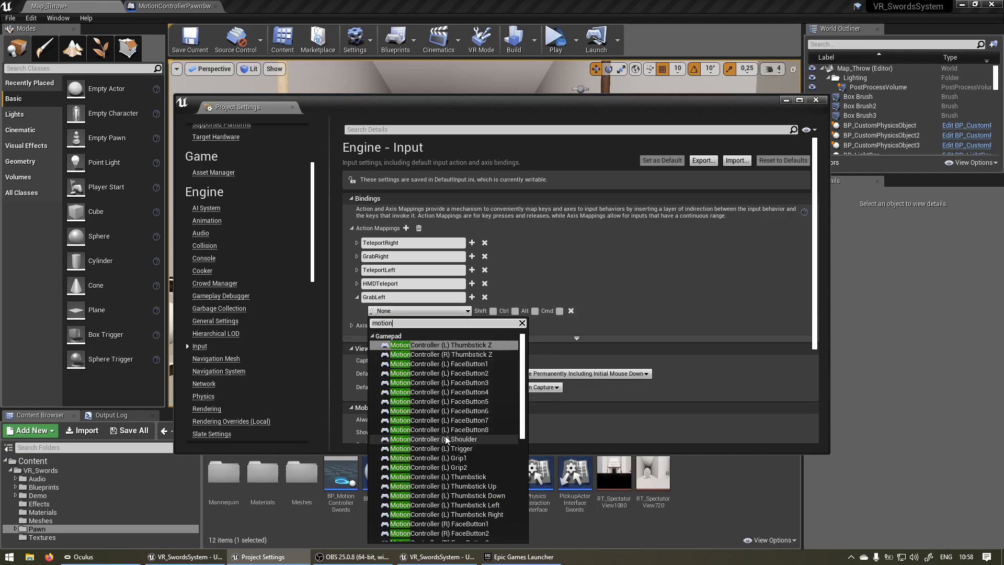
left_click(435, 458)
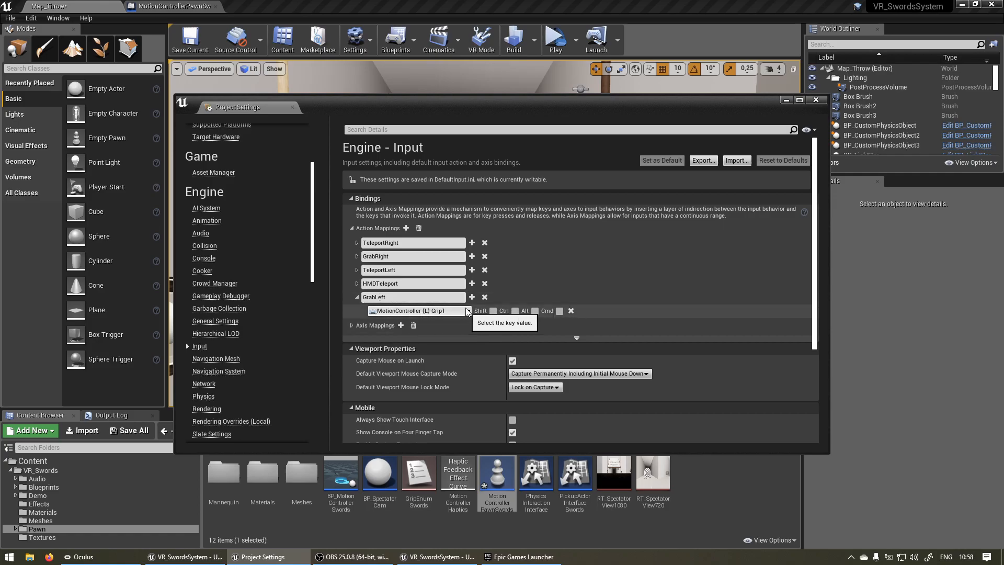
Add a second GrabLeft key, searching 'motion' for MotionController (L) Trigger.
left_click(471, 297)
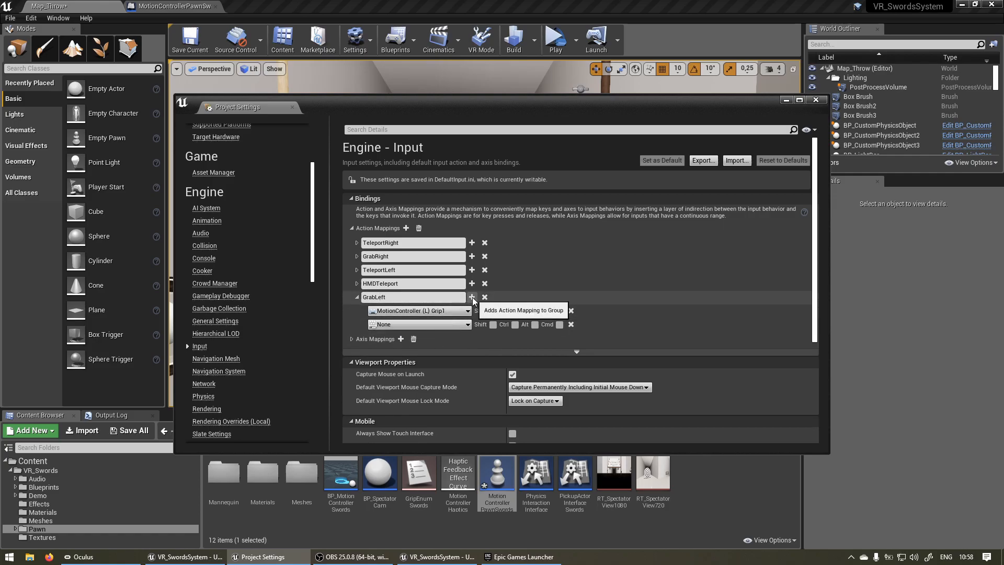
left_click(419, 324)
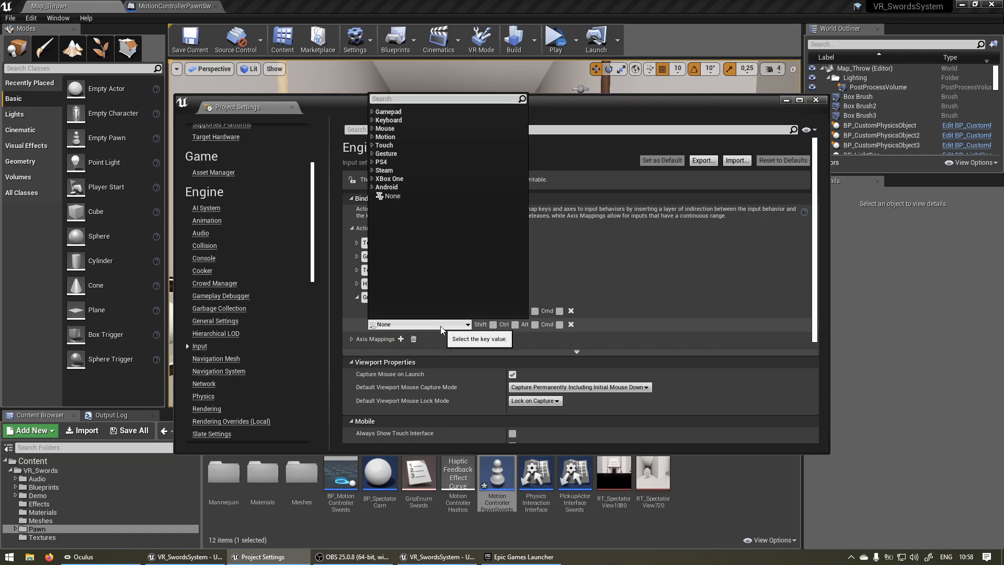
type("motion")
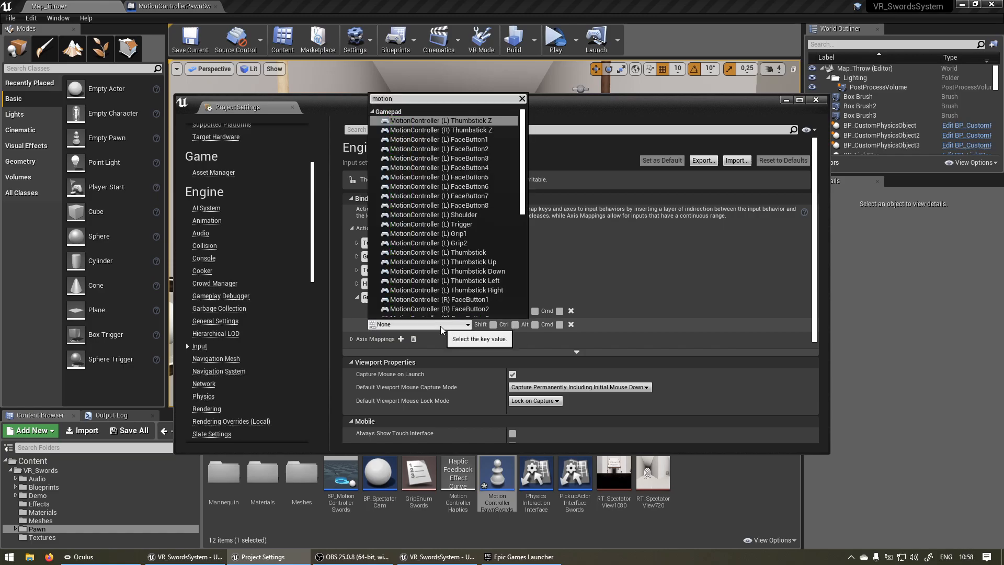
mouse_move(457, 224)
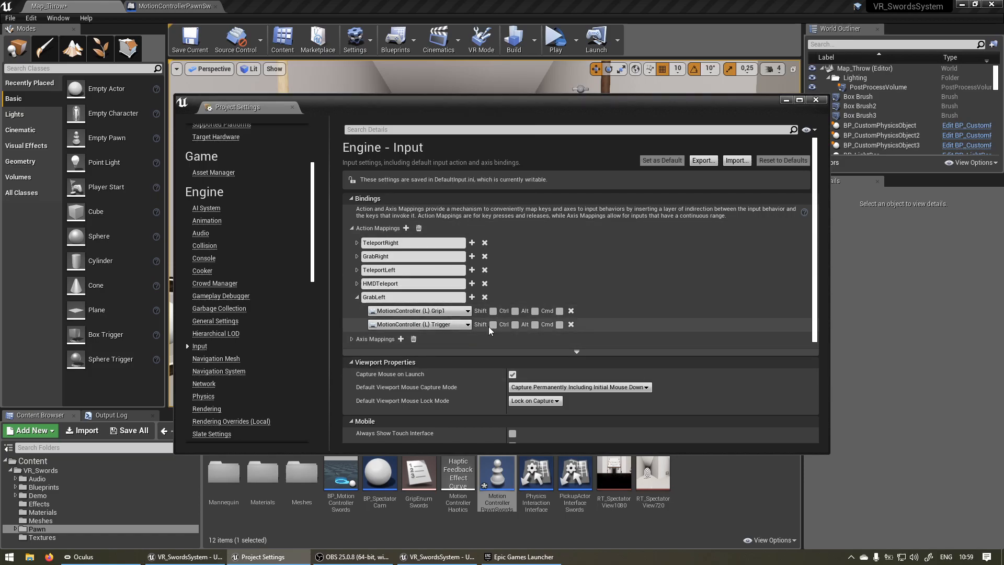
mouse_move(816, 100)
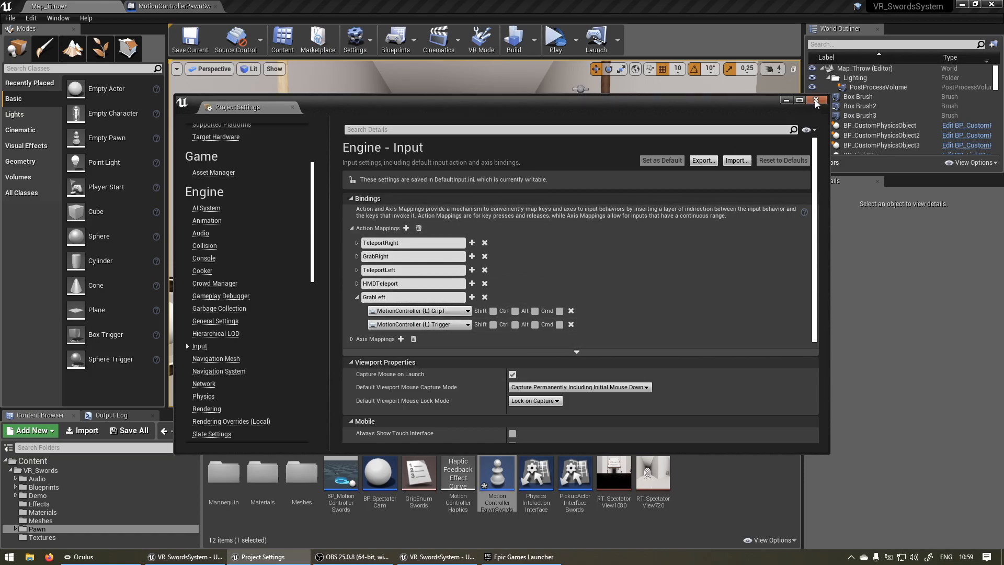
Close settings and wire GrabLeft Pressed to a Print String reading 'GrabLeft'.
left_click(816, 100)
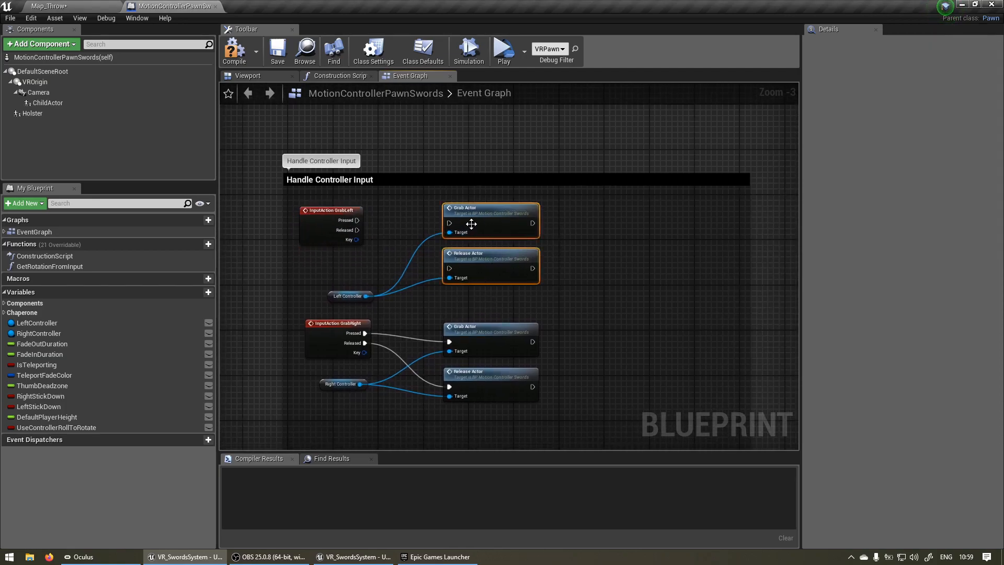
left_click_drag(491, 220, 675, 241)
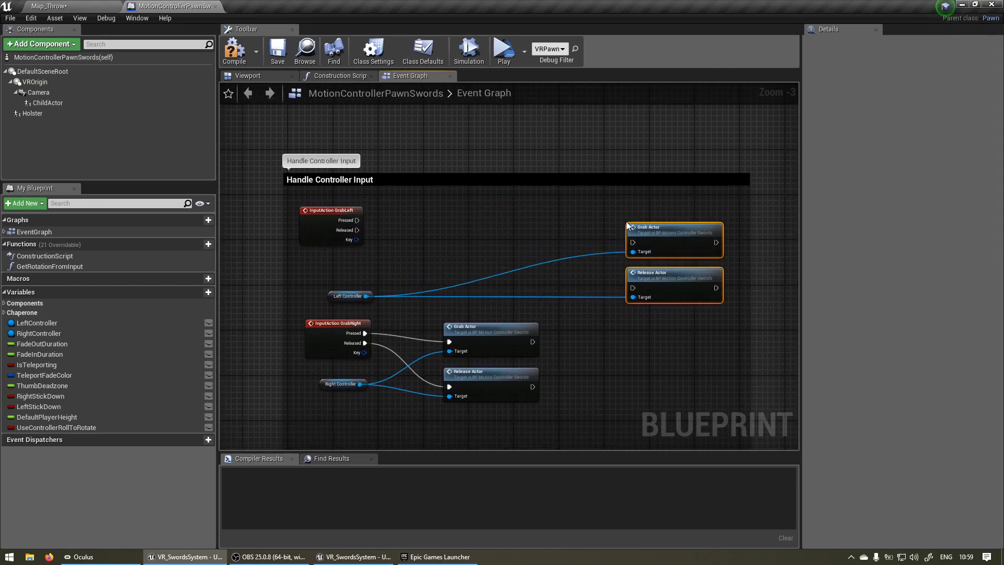
scroll("up", 3)
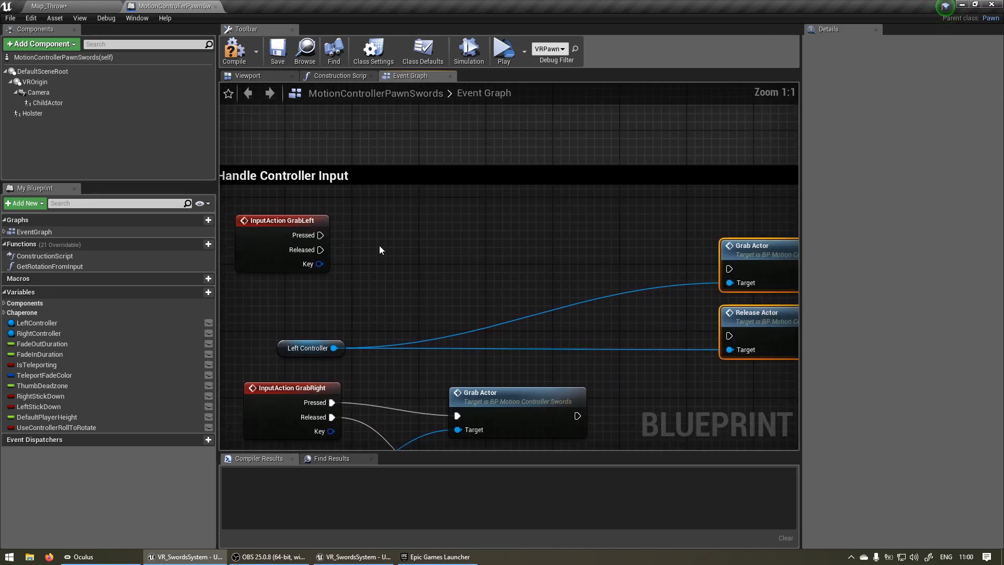
left_click_drag(323, 234, 517, 199)
type("GrabLeft")
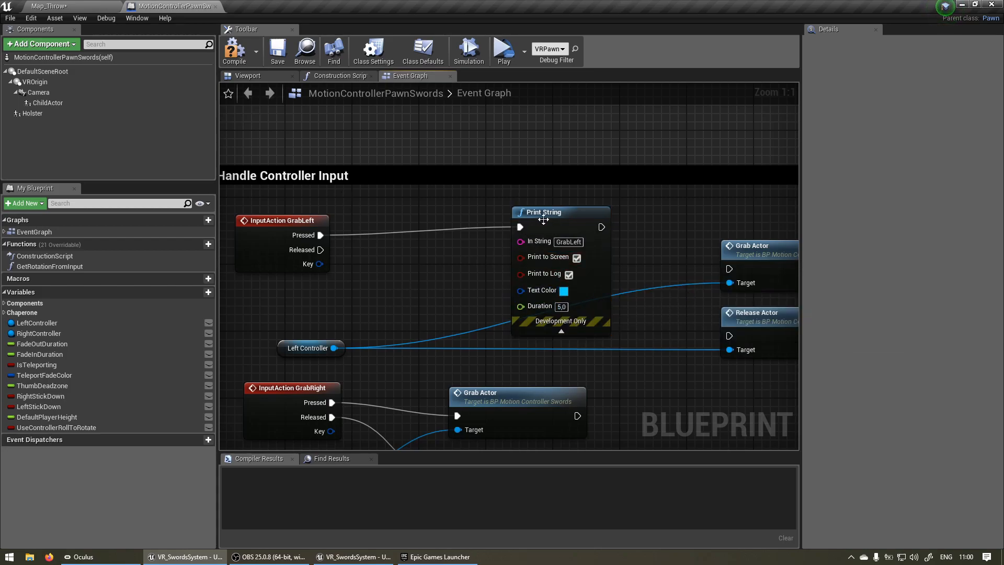
left_click_drag(544, 212, 466, 195)
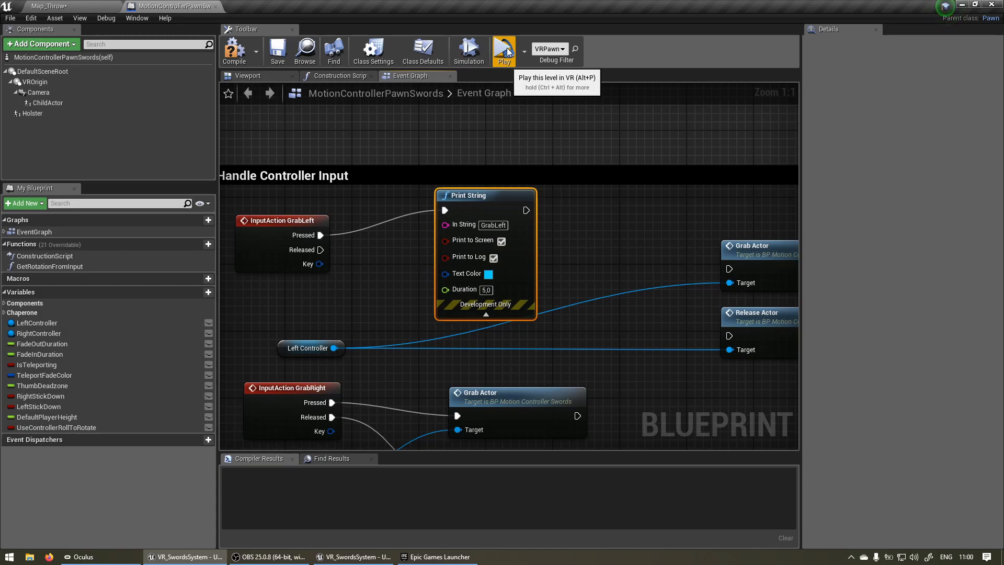
Replace the Print String by wiring GrabLeft Pressed to Grab Actor, Released to Release Actor.
left_click(504, 50)
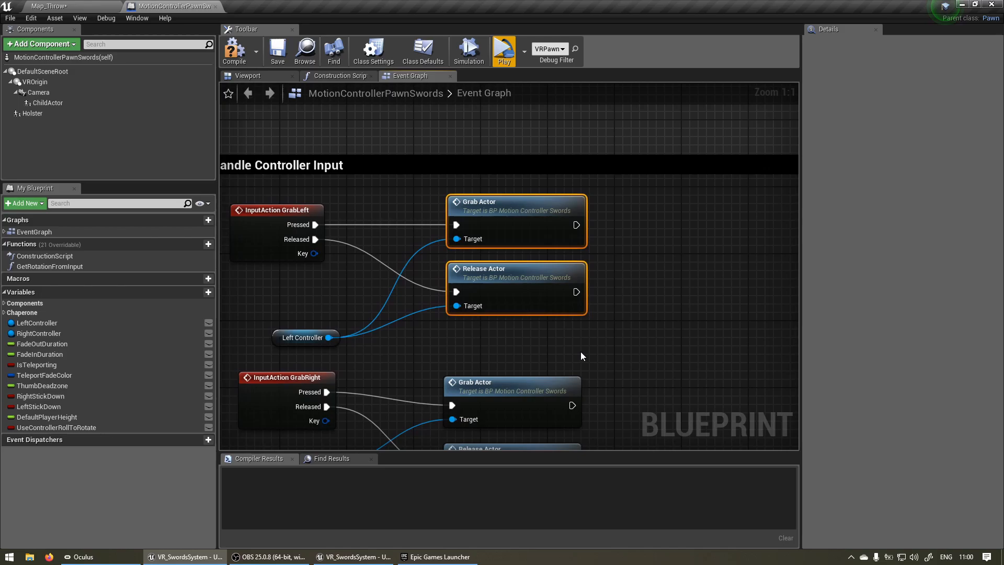
Break the GrabLeft and GrabRight Released links to Release Actor and return to Map_Throw.
left_click(503, 51)
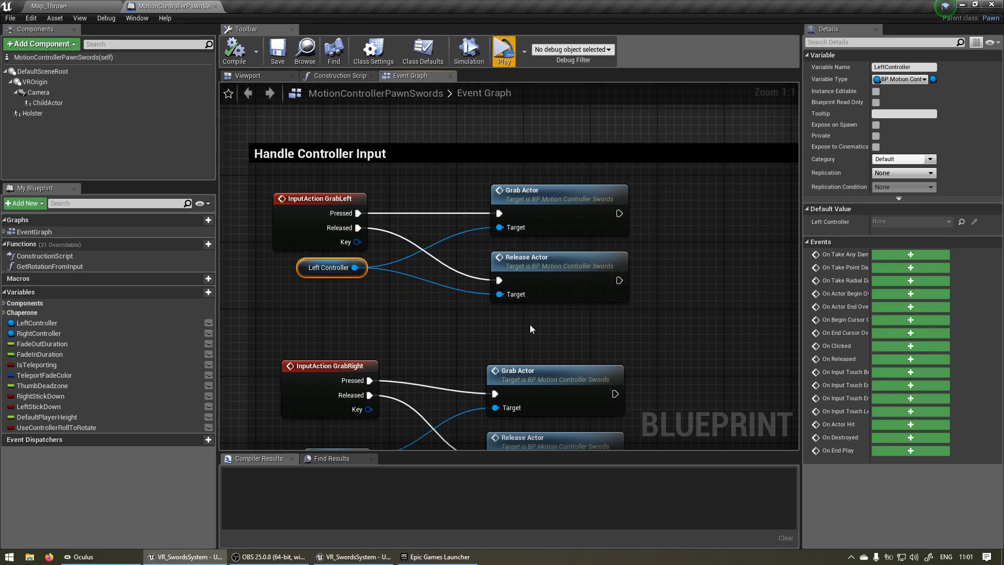
mouse_move(537, 319)
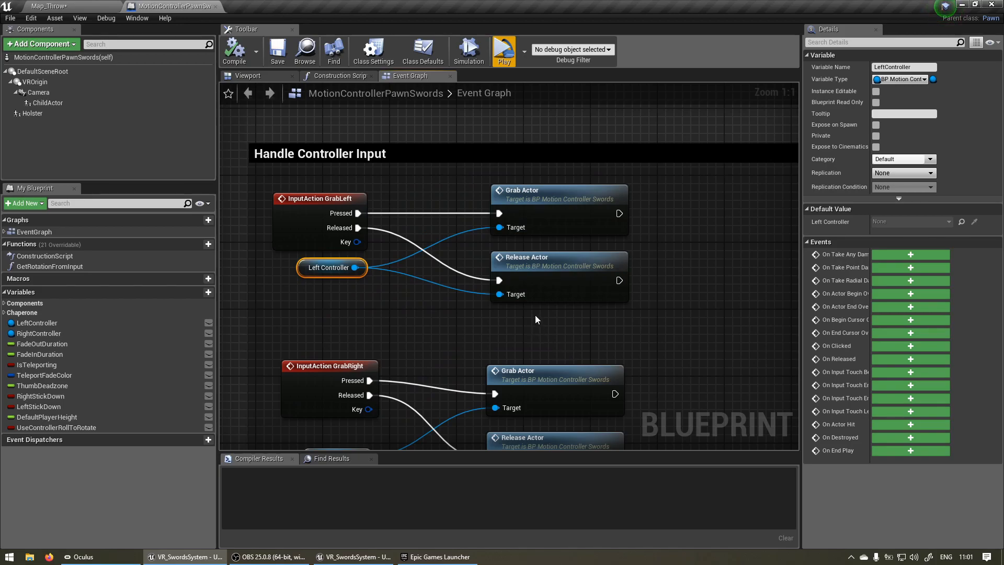
mouse_move(494, 278)
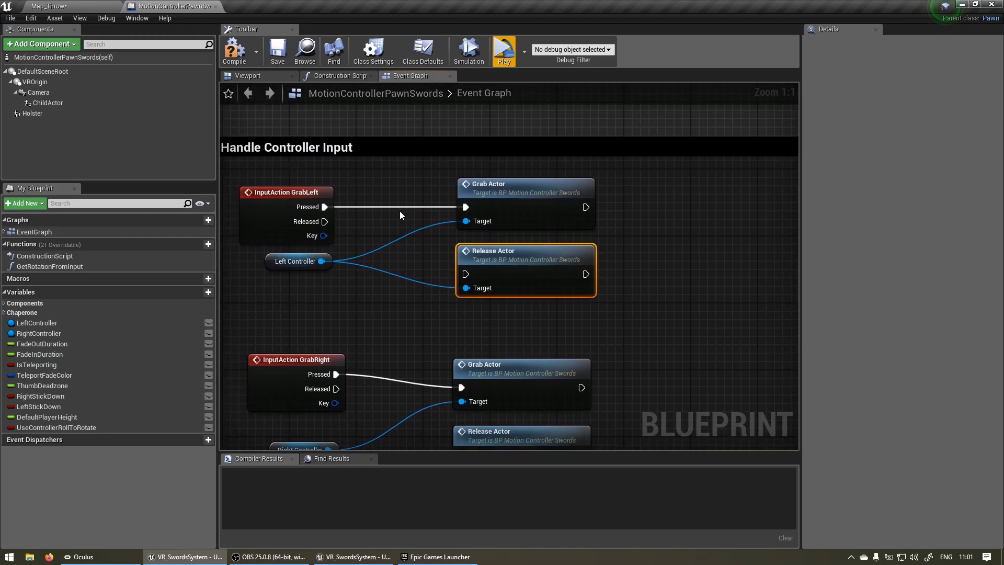
mouse_move(375, 232)
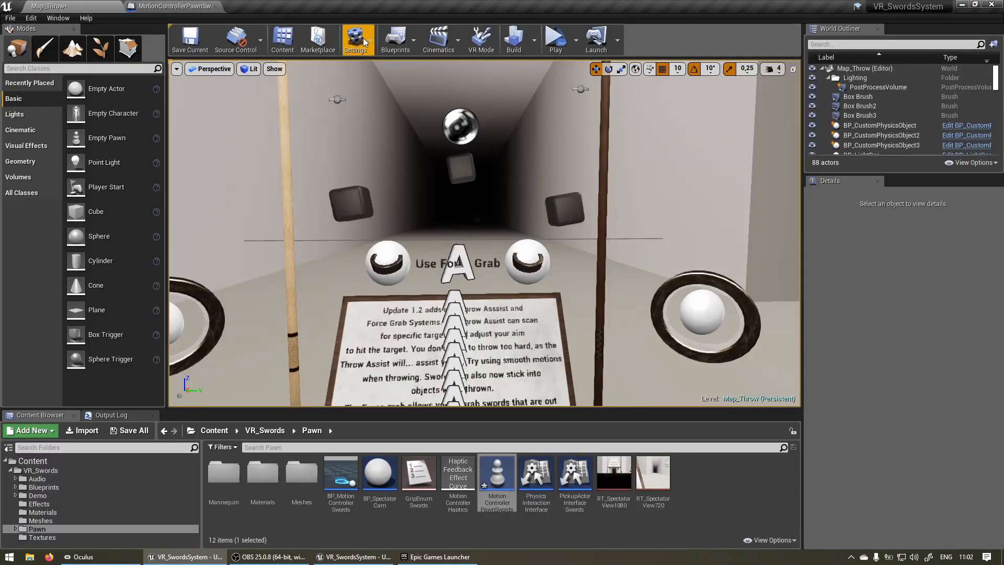
Open the Input page of Project Settings and add a new action mapping.
left_click(357, 39)
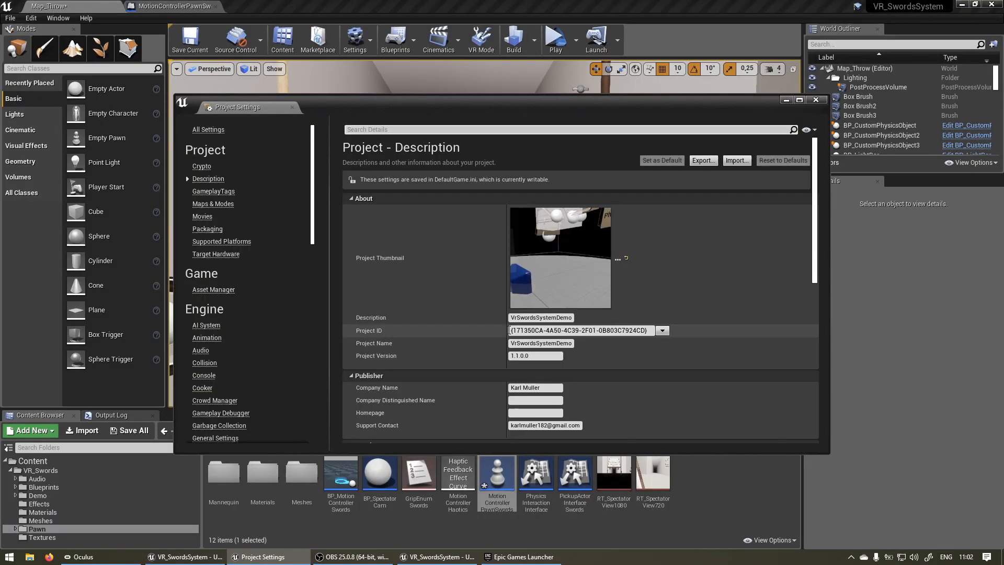
left_click(200, 346)
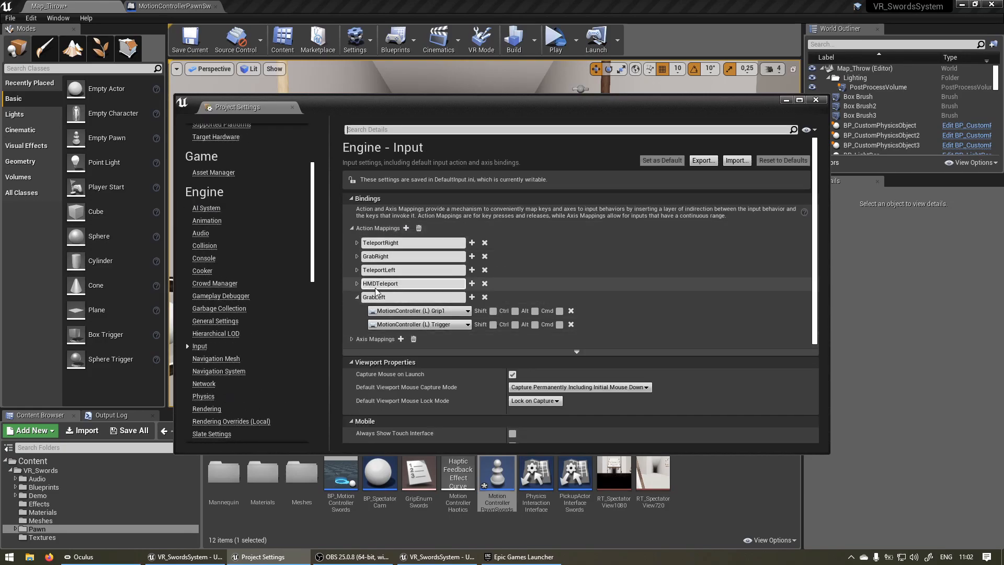
left_click(357, 296)
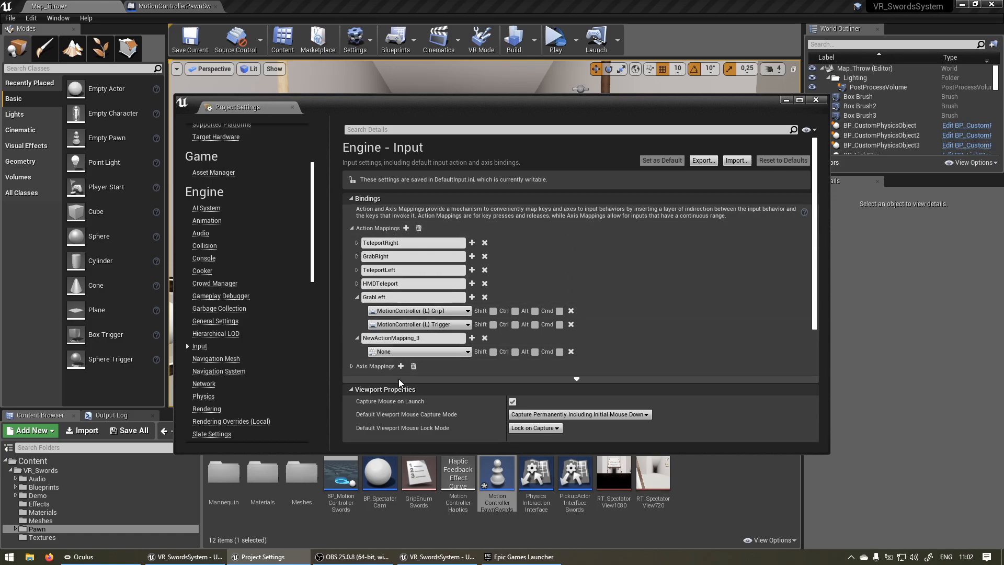
Rename the new mapping ReleaseLeft and search for a motion controller key.
double_click(391, 338)
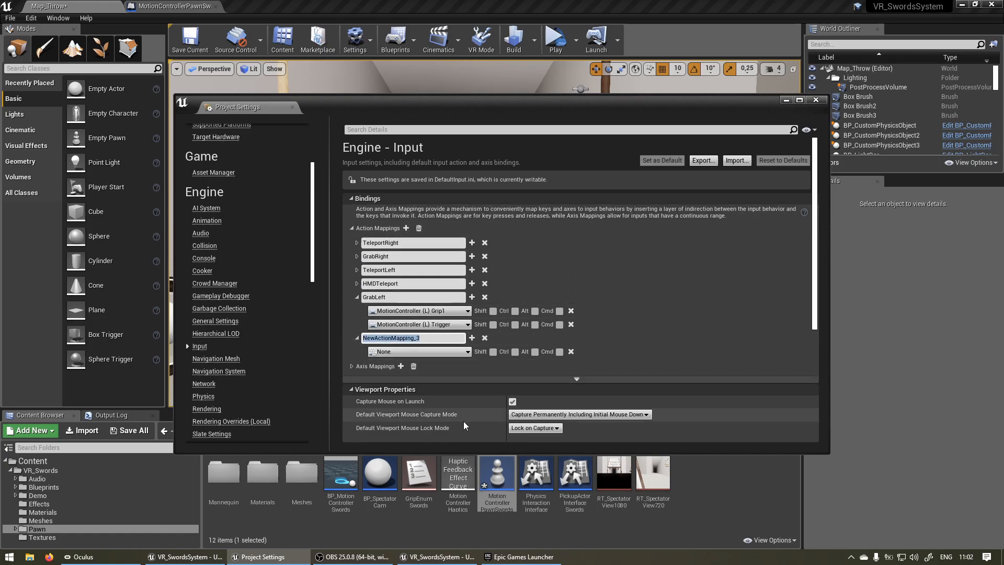
type("Relea")
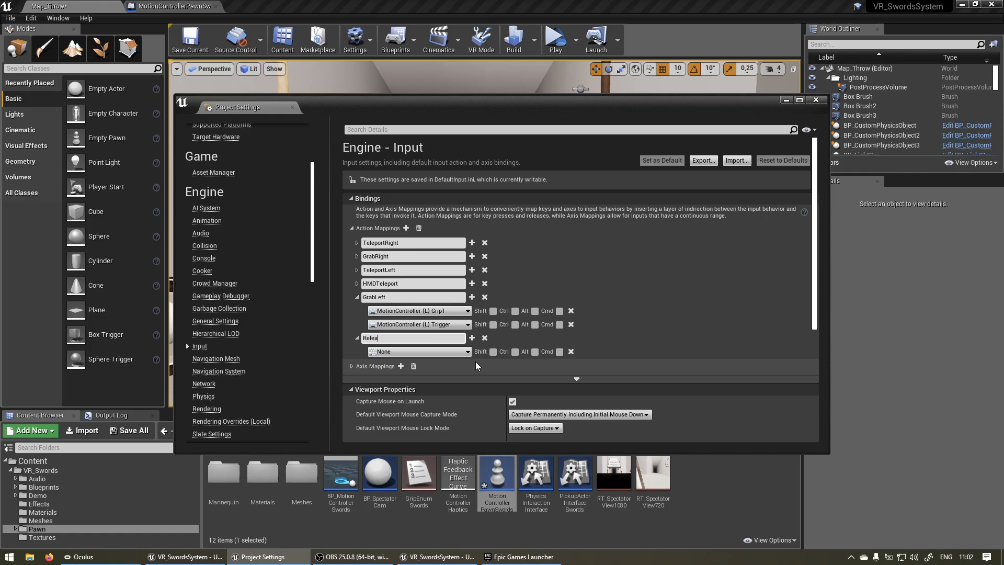
type("se")
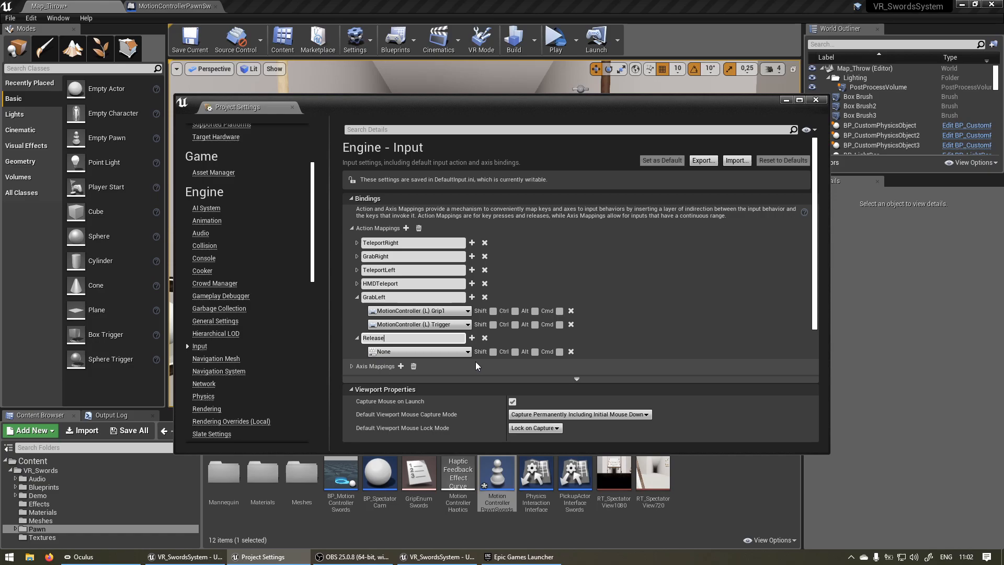
type("Left")
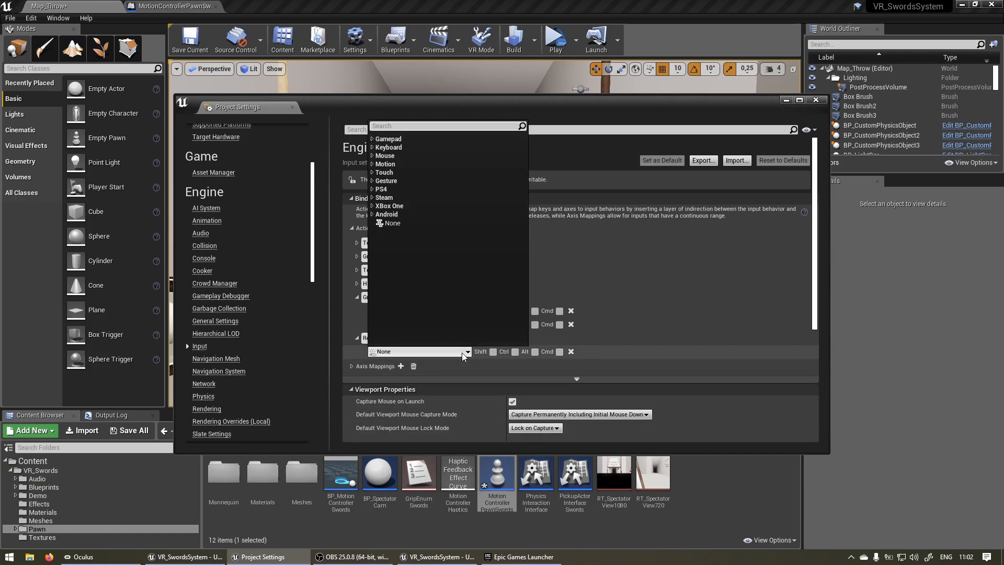
type("motionController (L) Thumbstick")
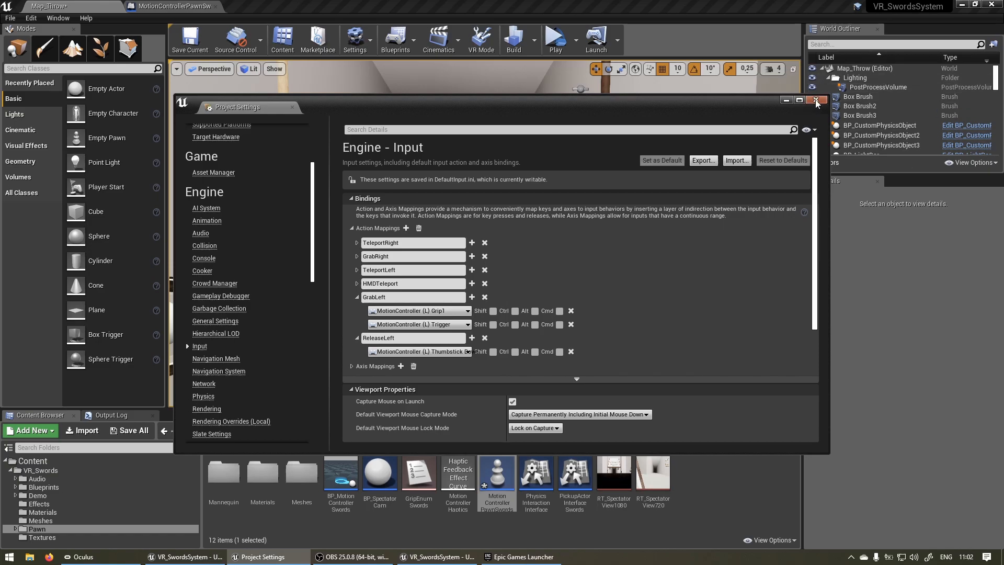
Close Project Settings and add an InputAction ReleaseLeft event wired to the left Release Actor.
left_click(816, 100)
type("releaws")
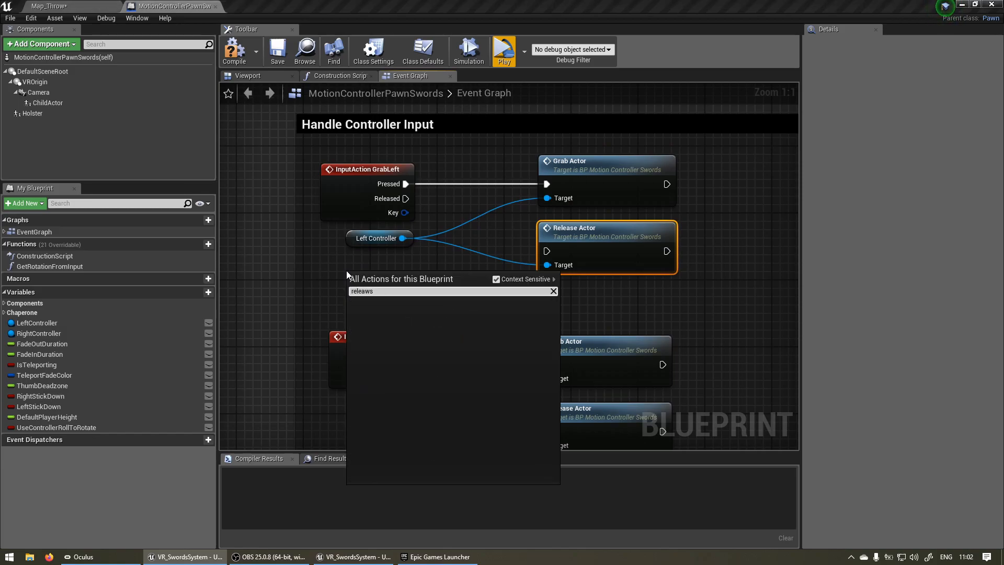
left_click(397, 301)
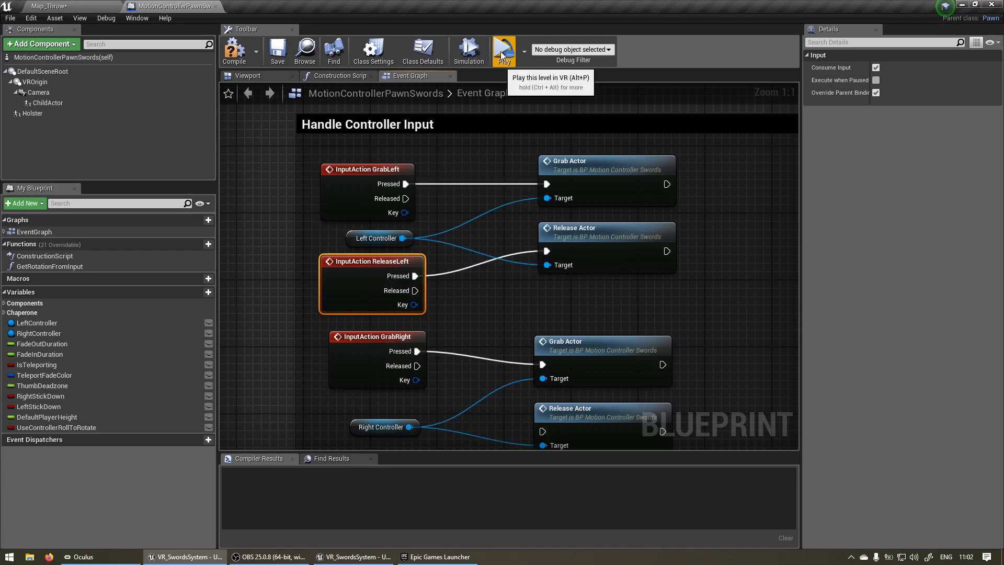
left_click(503, 50)
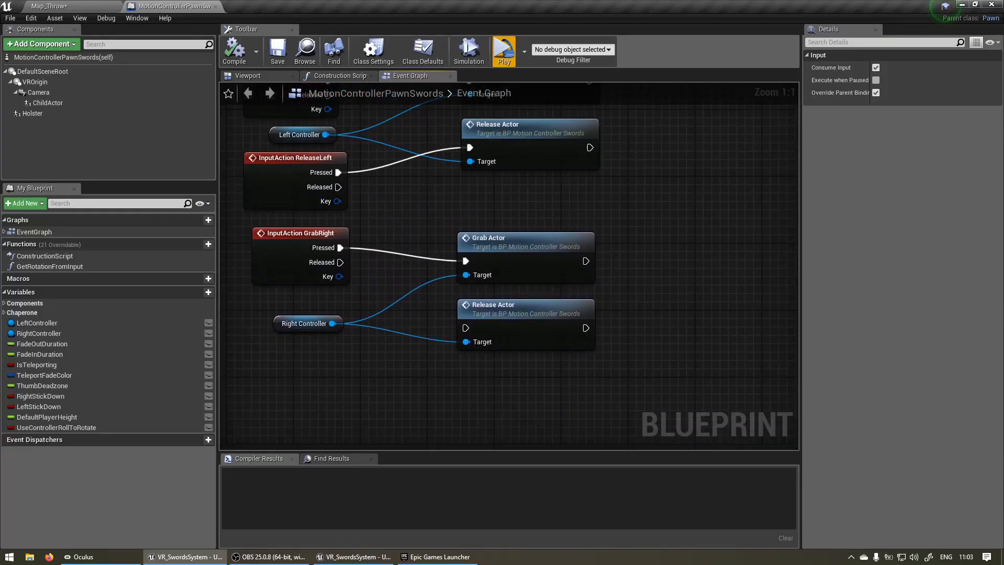
Scroll the Event Graph down to the GrabRight and TeleportRight nodes.
scroll("down", 3)
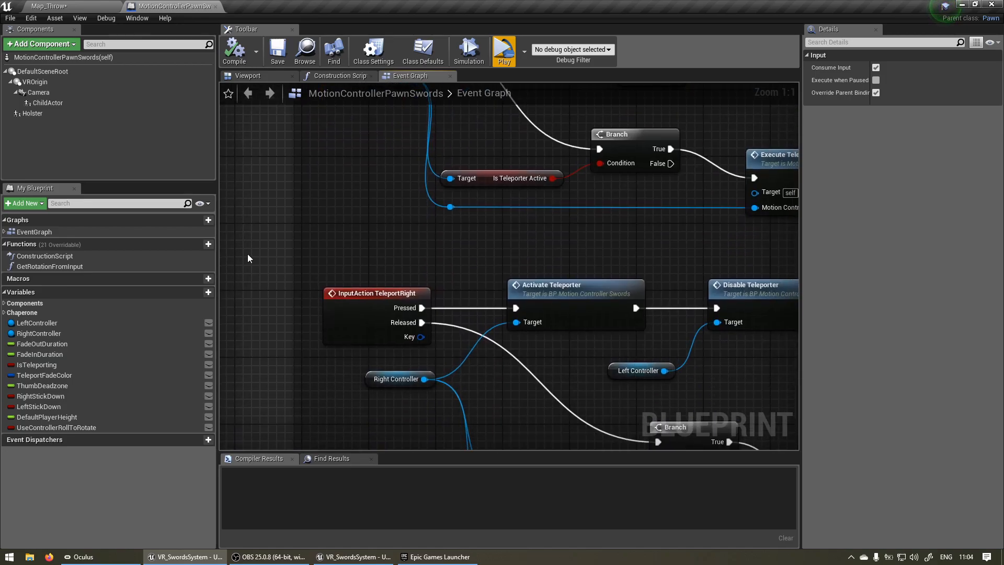
scroll("down", 3)
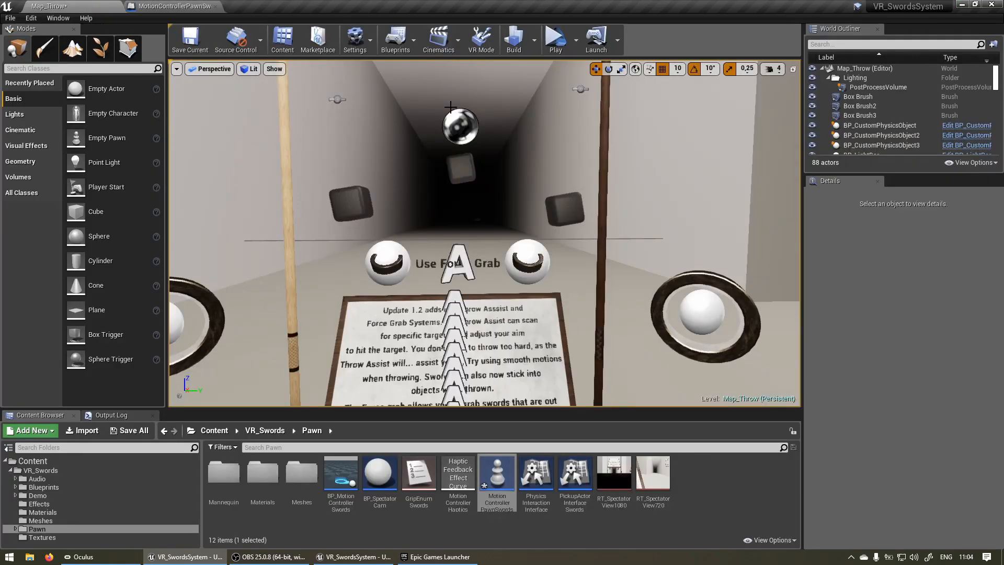
Inspect the Action Mappings under Project Settings > Input, then close the settings window.
left_click(356, 38)
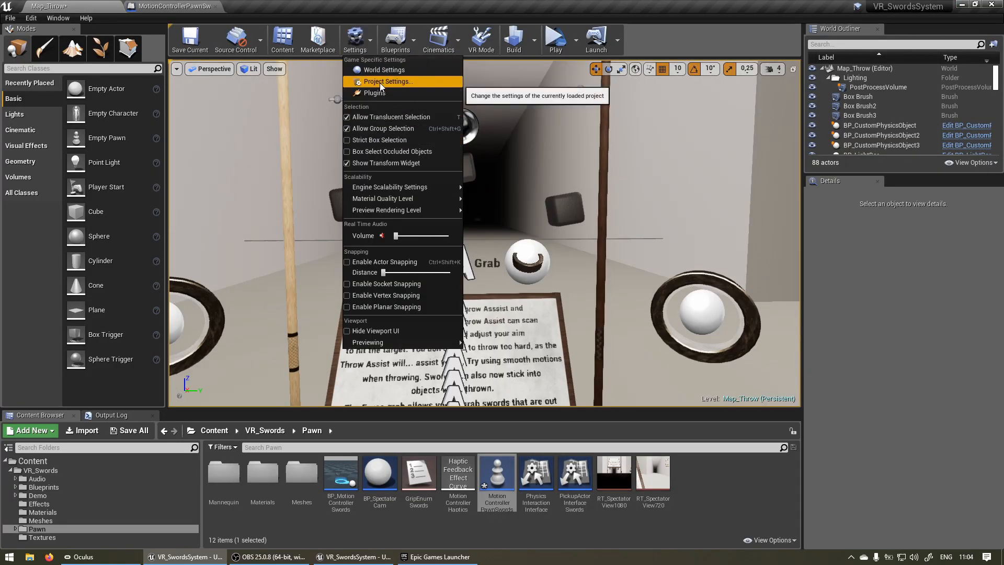
left_click(387, 82)
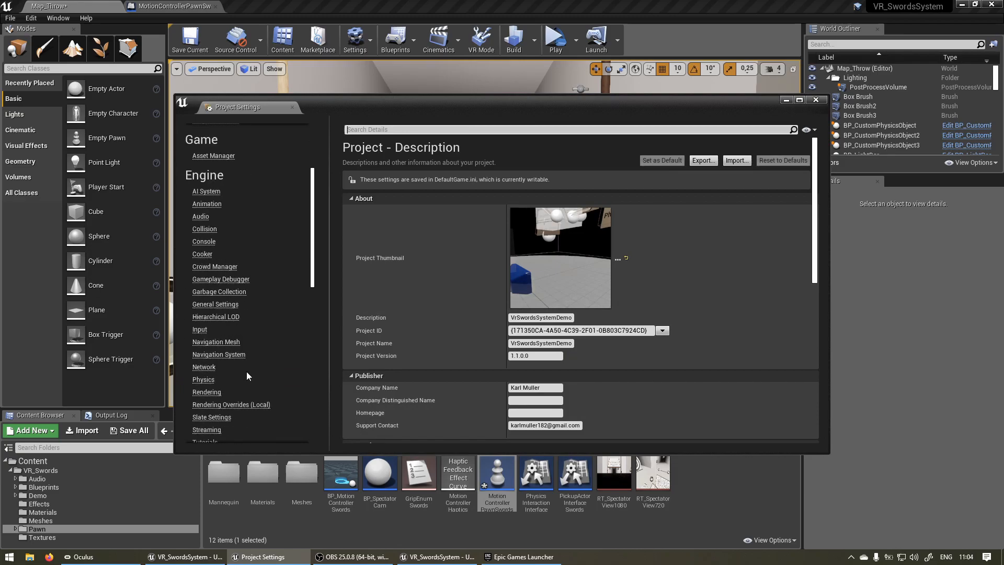
left_click(200, 261)
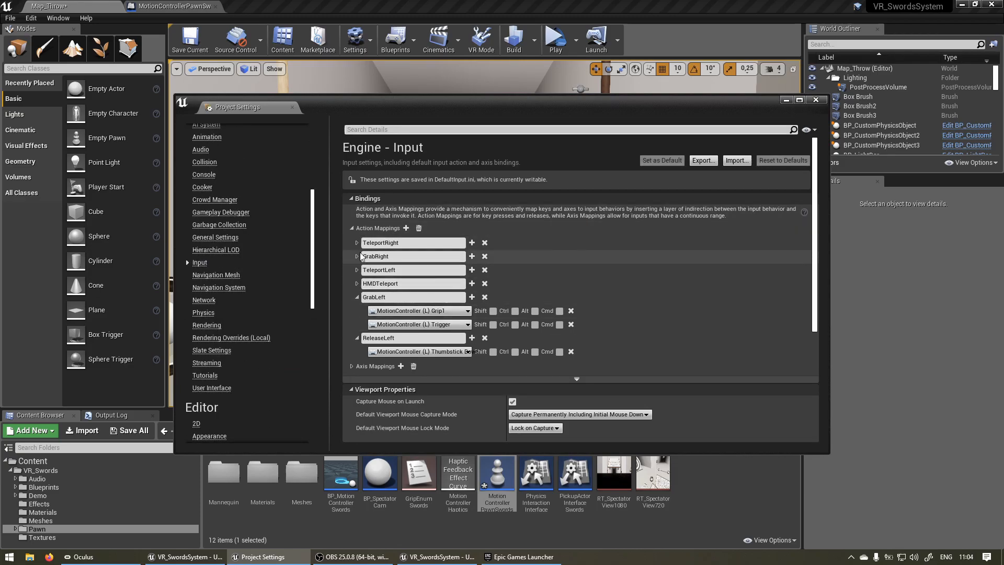
left_click(356, 242)
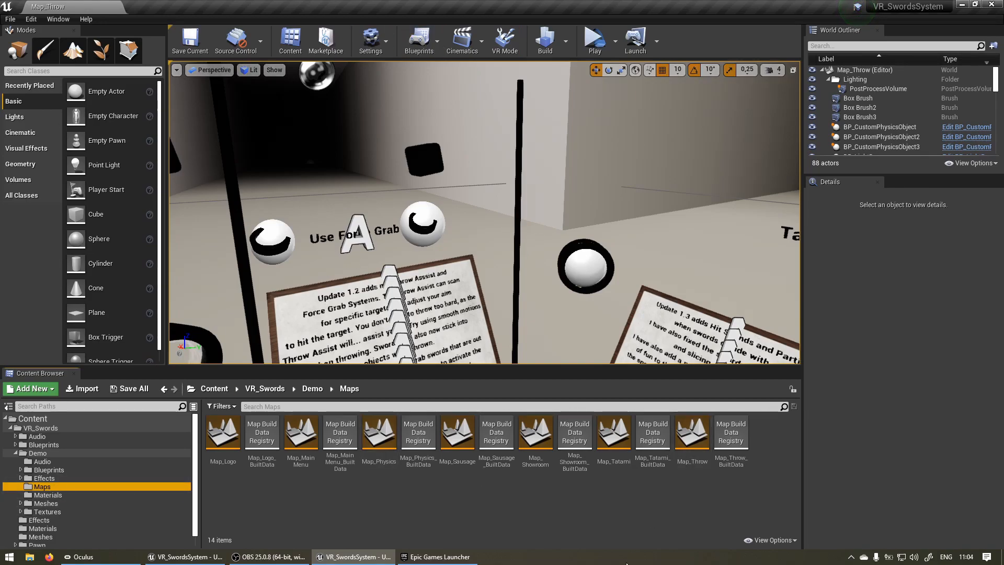
Open MotionControllerPawnSwords from the VR_Swords/Pawn folder and view its Handle Controller Input nodes.
left_click(37, 534)
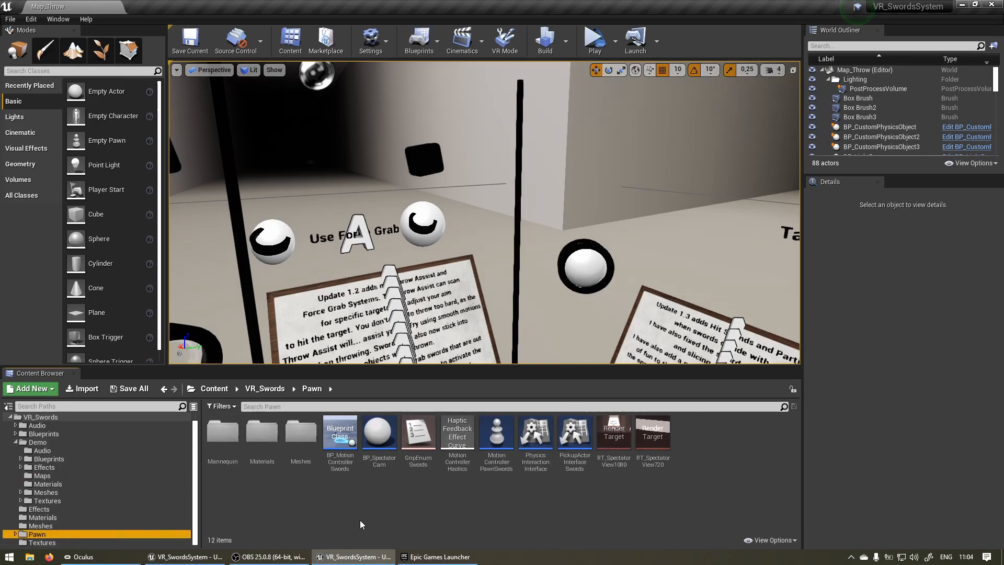
double_click(496, 433)
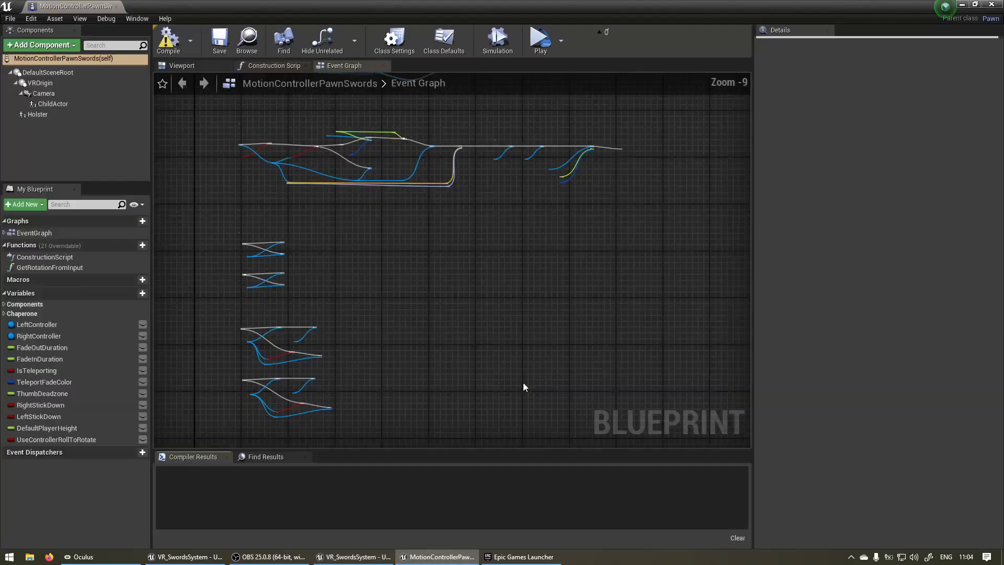
left_click(443, 40)
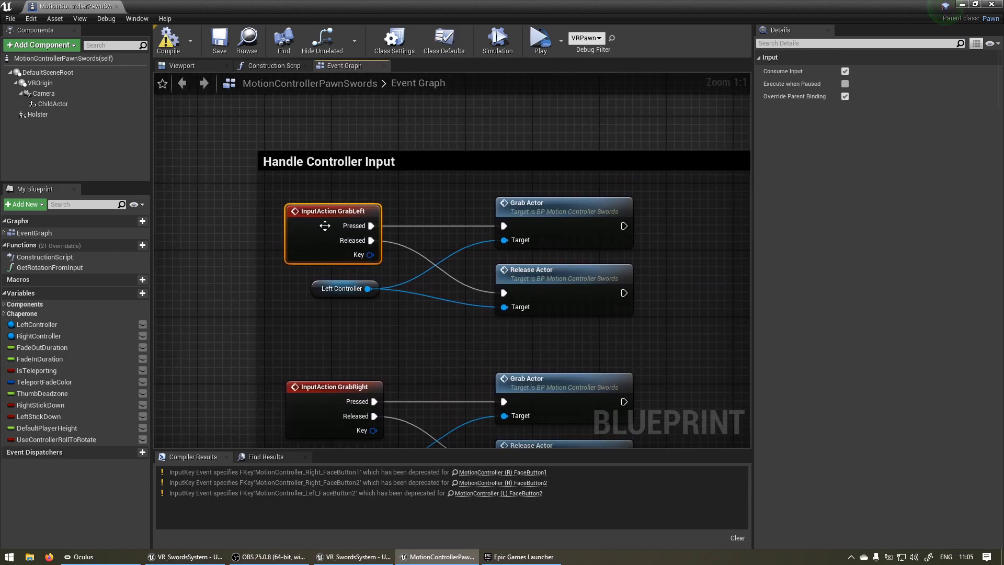
left_click(333, 386)
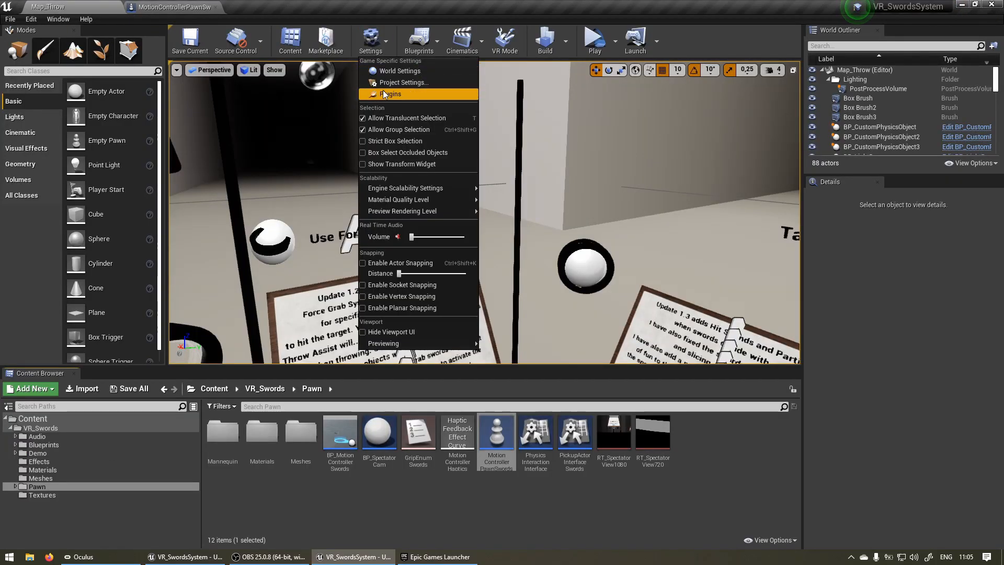
Go to Project Settings > Engine > Input and expand GrabLeft to show its keys.
left_click(402, 82)
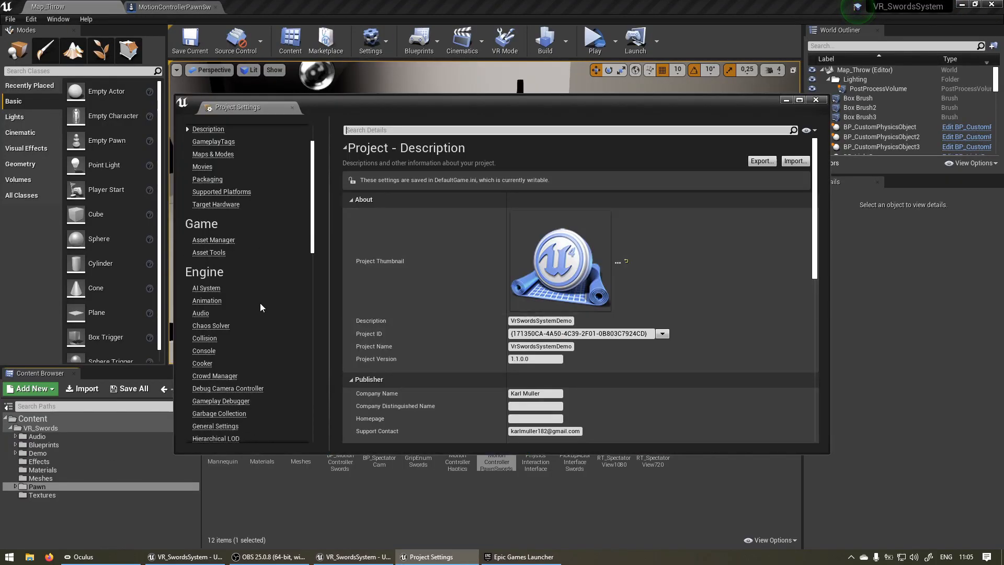
left_click(199, 402)
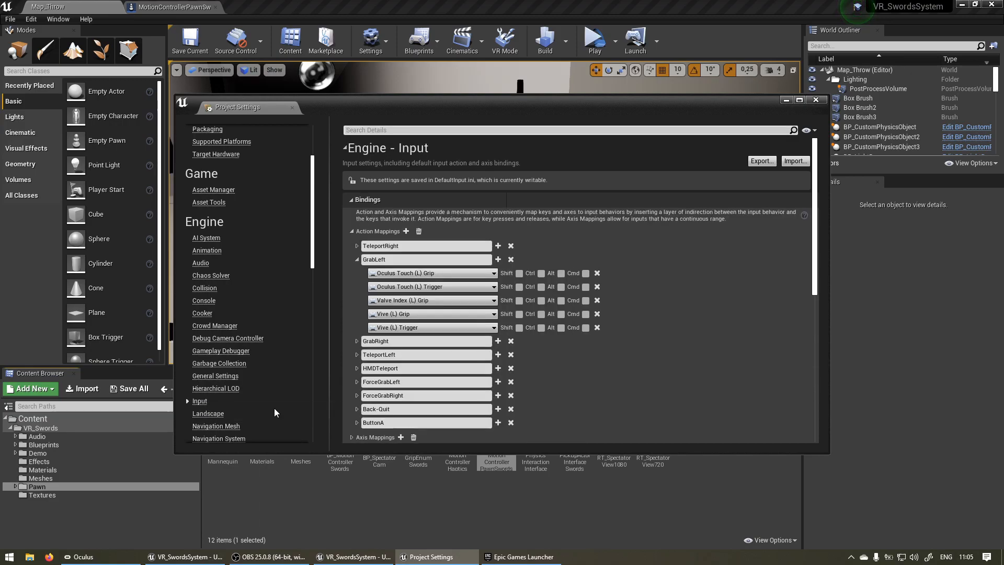
left_click(358, 259)
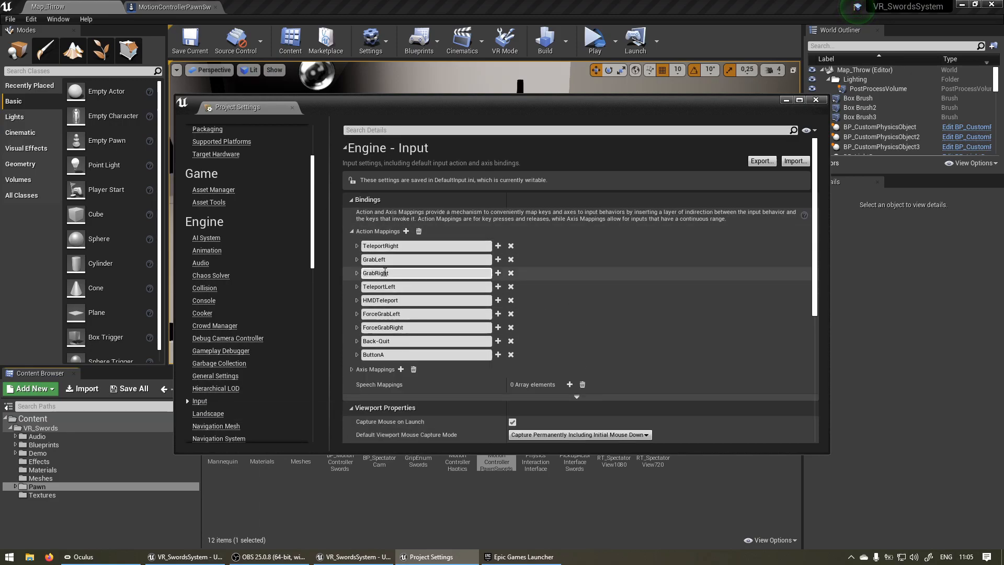
left_click(359, 259)
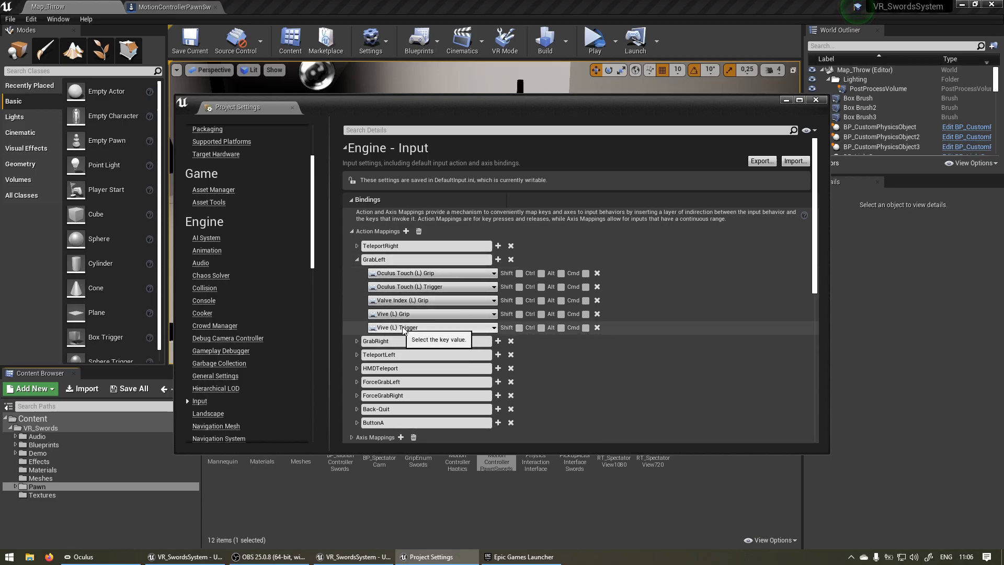
mouse_move(498, 260)
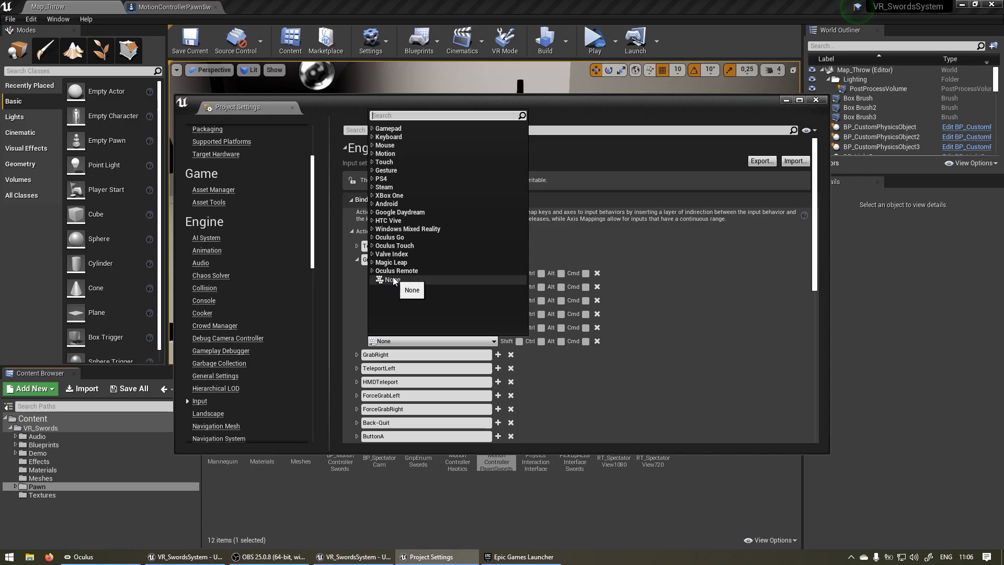
Set the new GrabLeft key to Mixed Reality (L) Grip under Windows Mixed Reality.
left_click(407, 229)
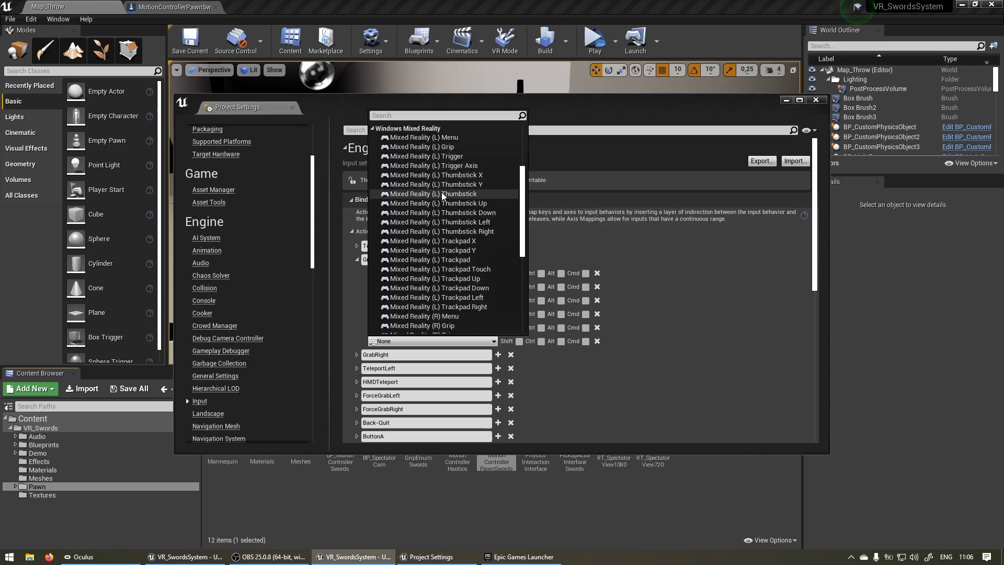
scroll("down", 3)
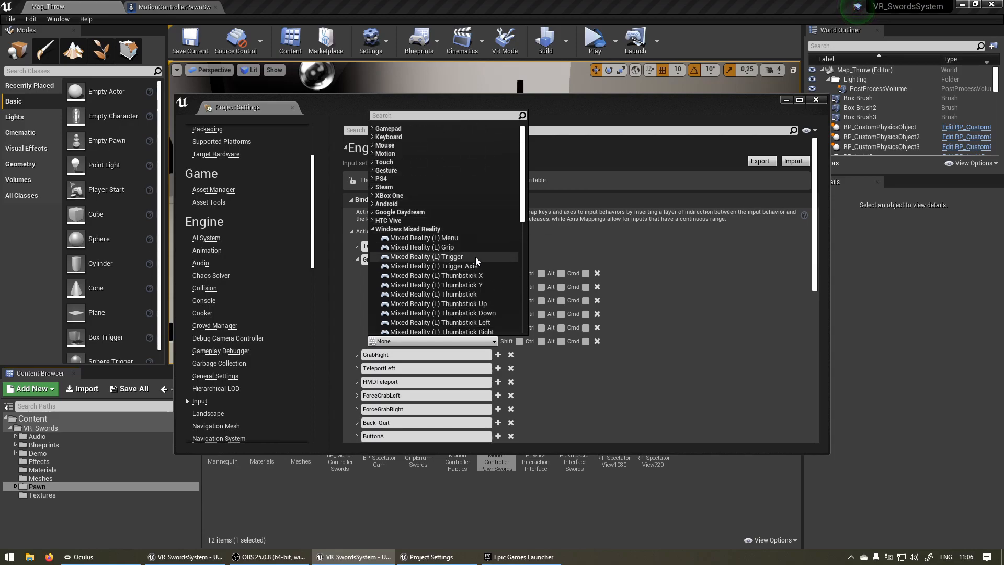
mouse_move(420, 247)
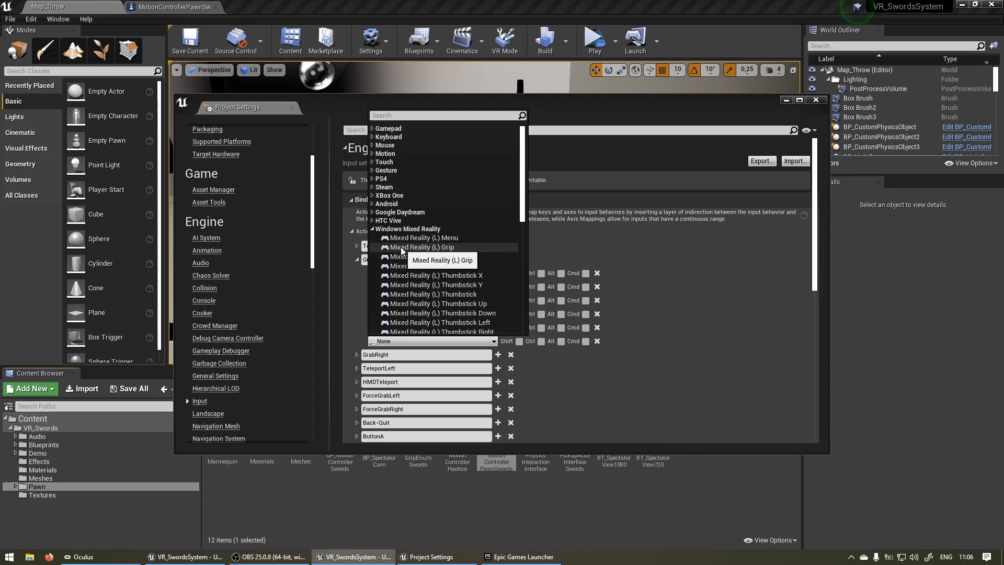
mouse_move(423, 248)
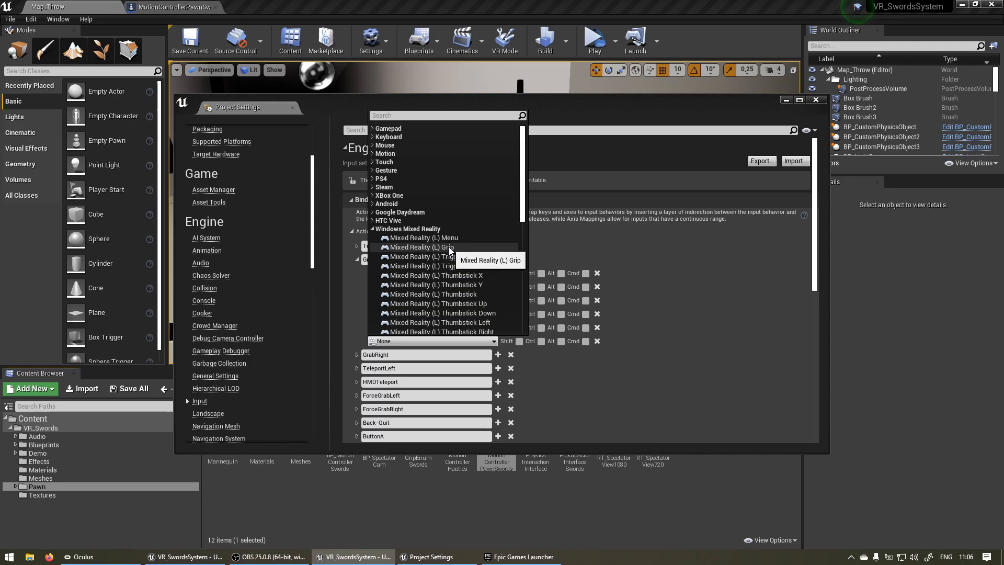
left_click(419, 248)
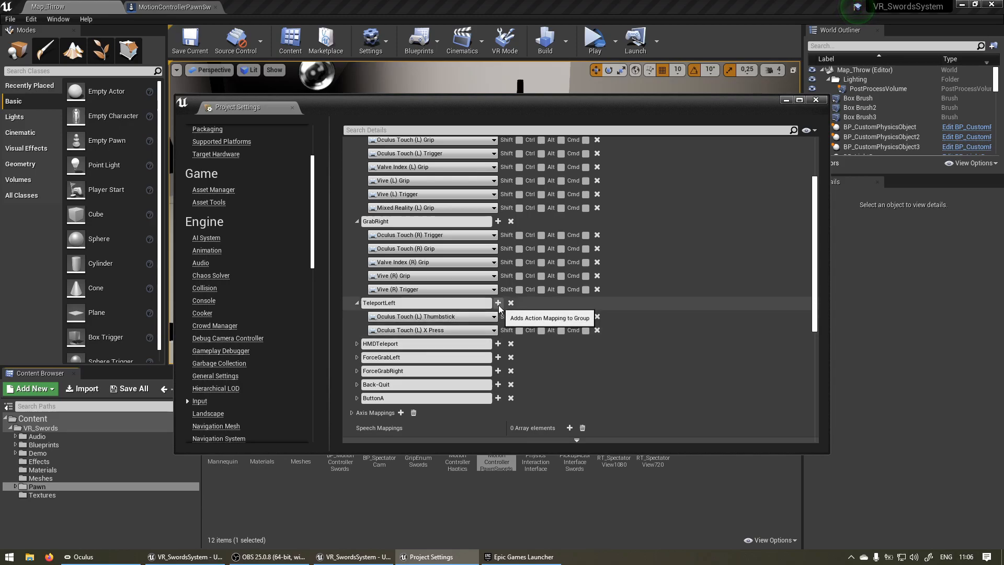
Add a key slot to TeleportLeft and filter the key list by 'index'.
left_click(431, 317)
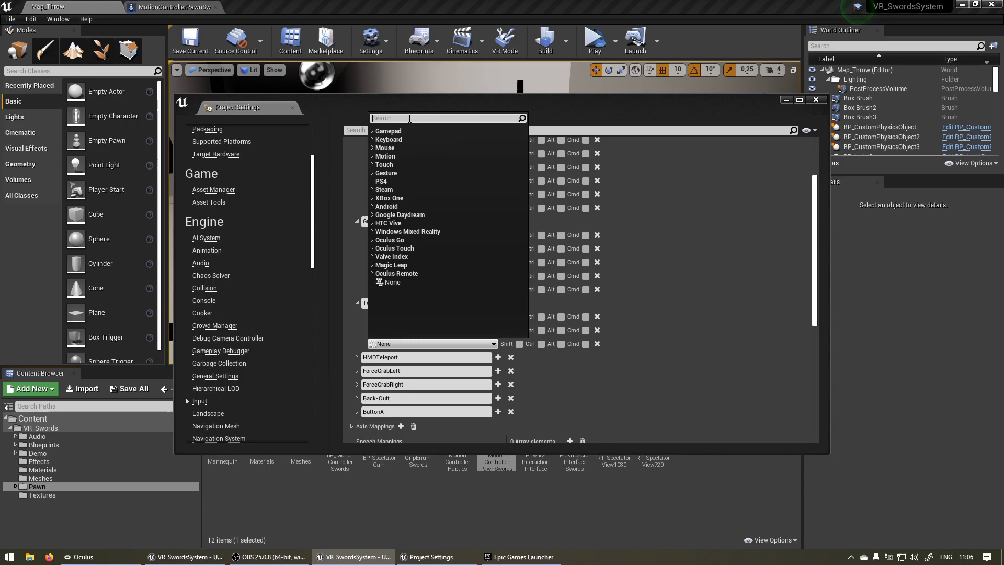
type("index")
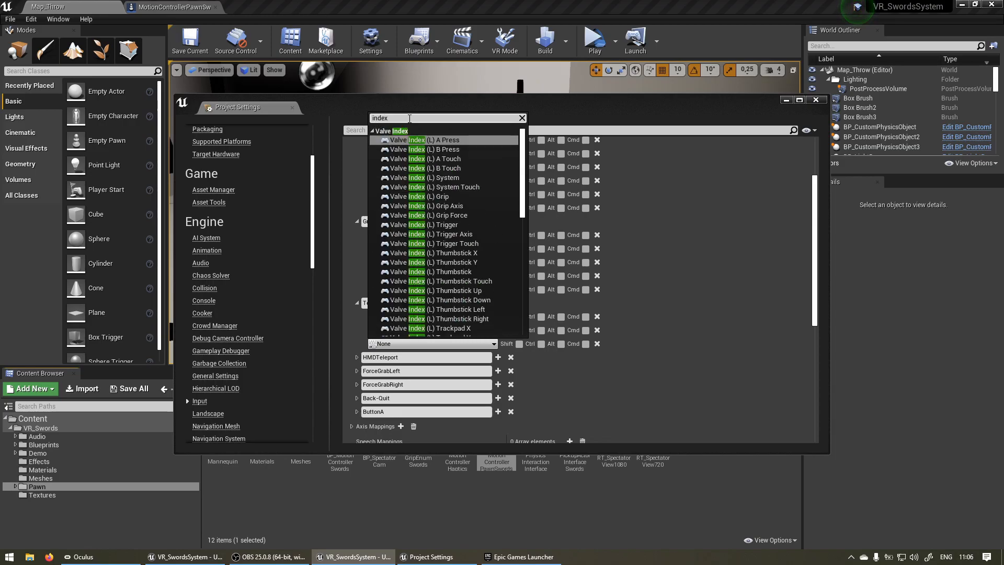
mouse_move(454, 154)
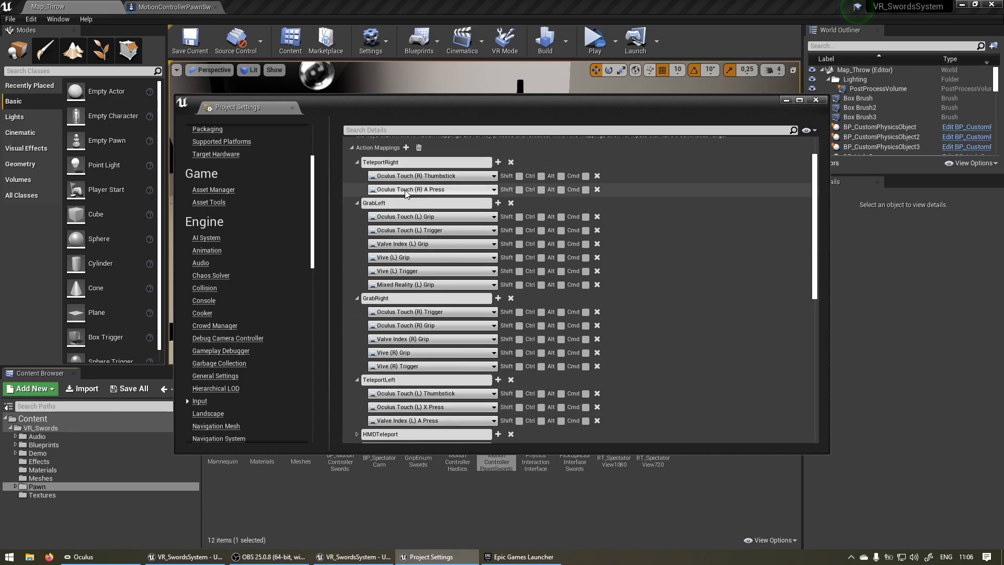
mouse_move(498, 162)
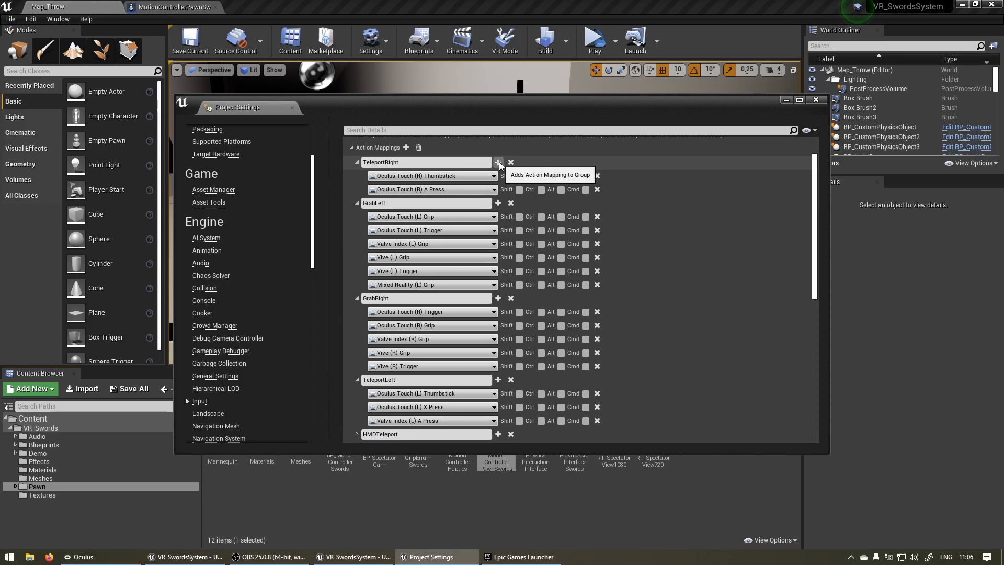
Add a TeleportRight key slot bound to Valve Index (R) A Press.
left_click(498, 162)
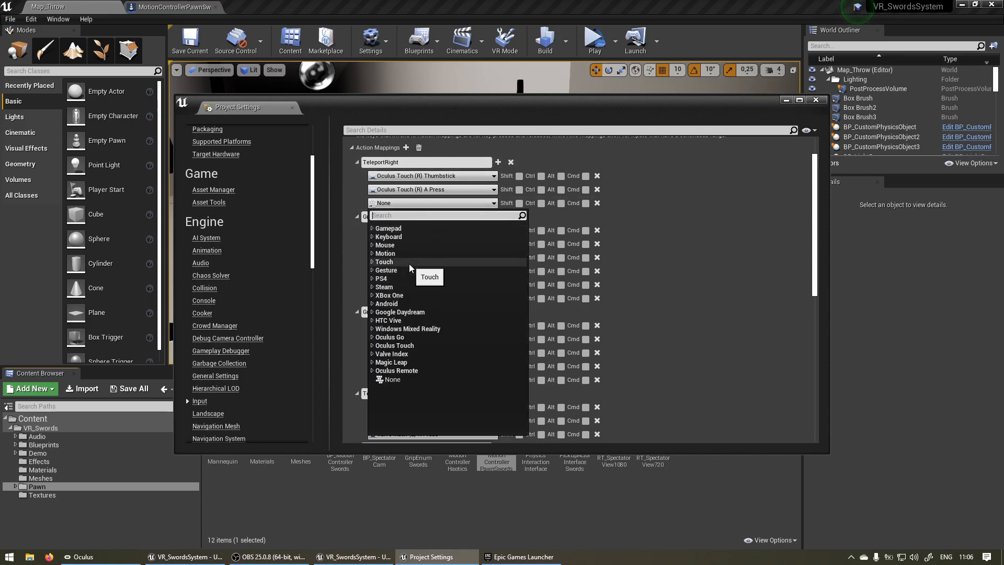
type("index")
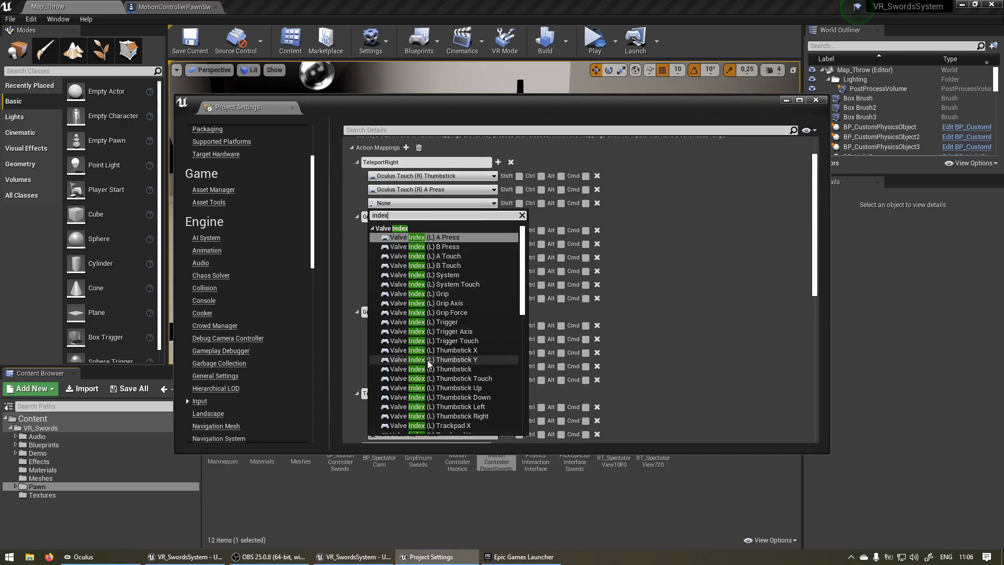
scroll("down", 3)
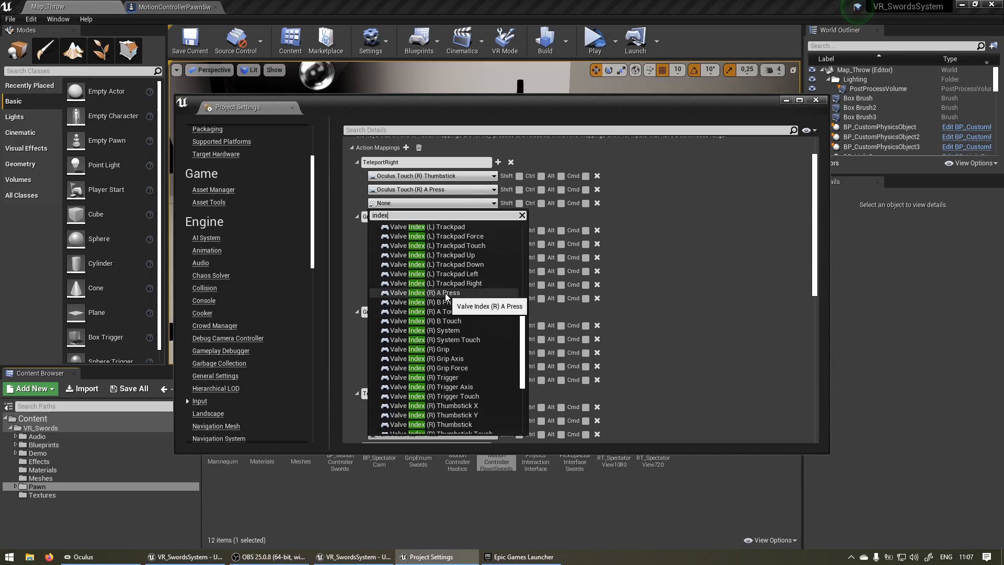
left_click(436, 292)
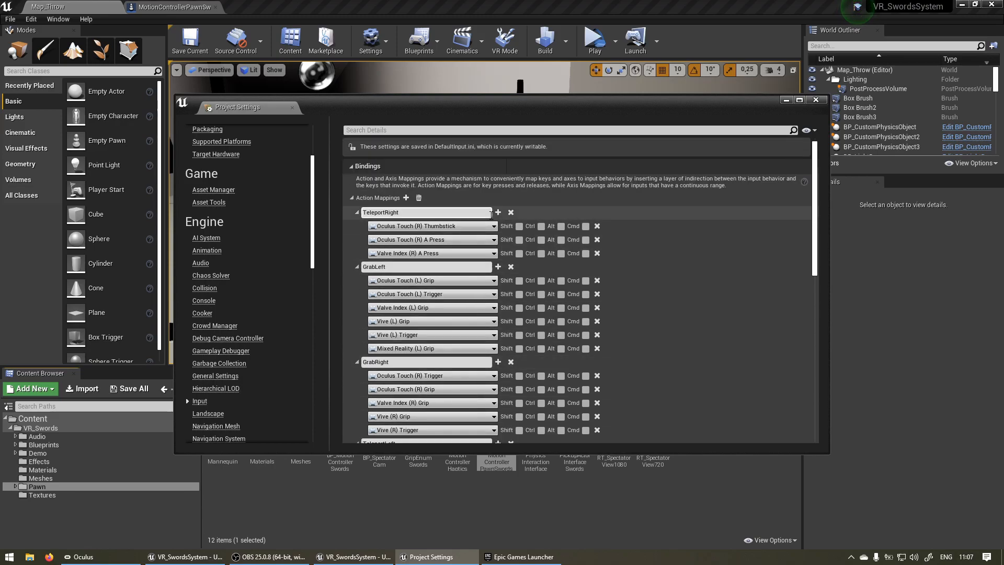
scroll("down", 3)
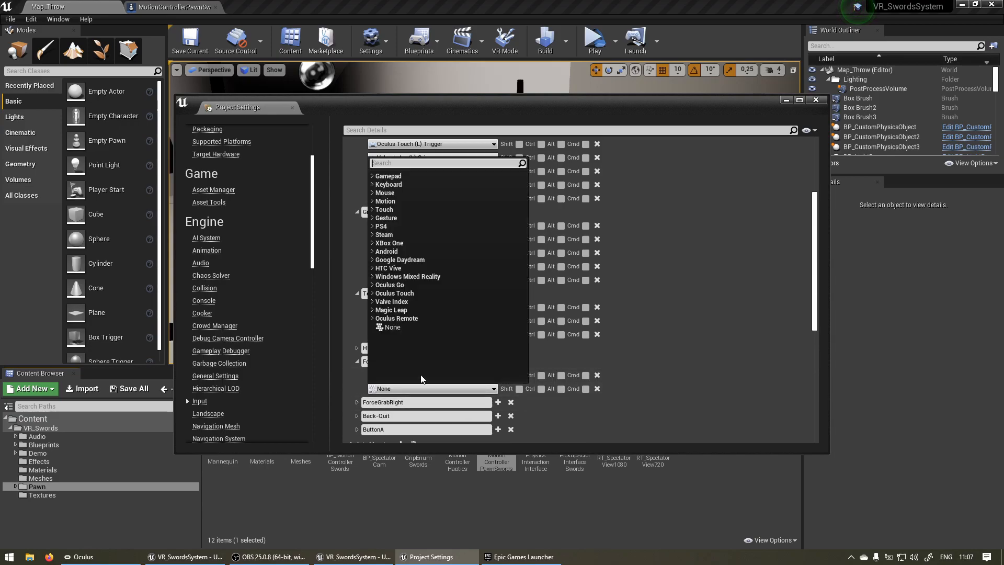
mouse_move(388, 268)
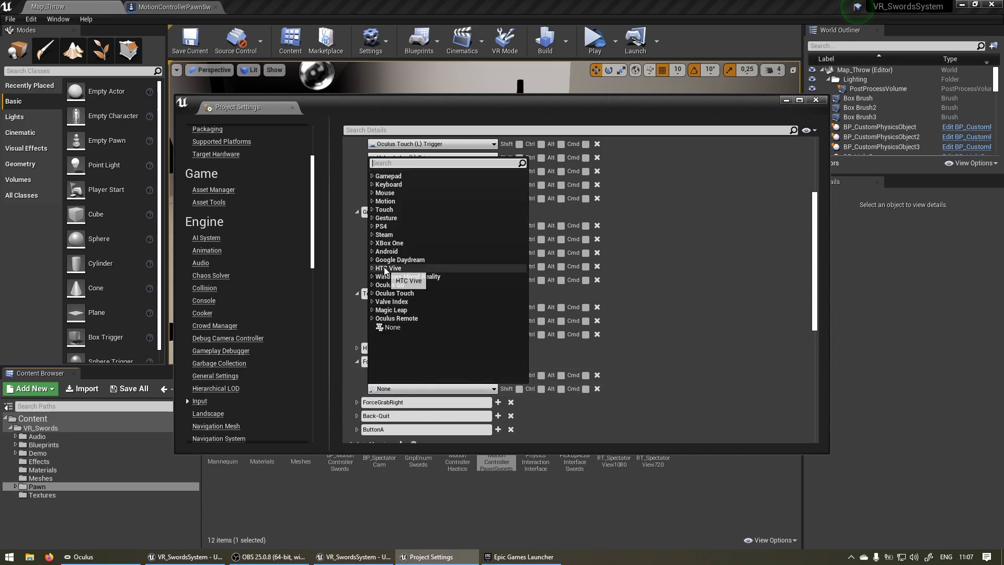
Browse the HTC Vive key category for the new ForceGrabLeft key slot.
left_click(388, 268)
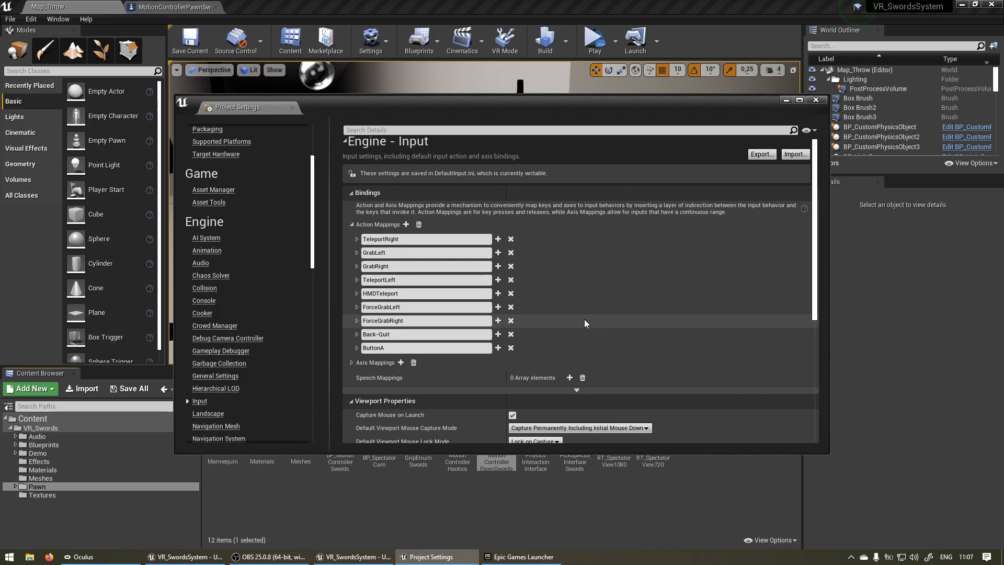
mouse_move(605, 284)
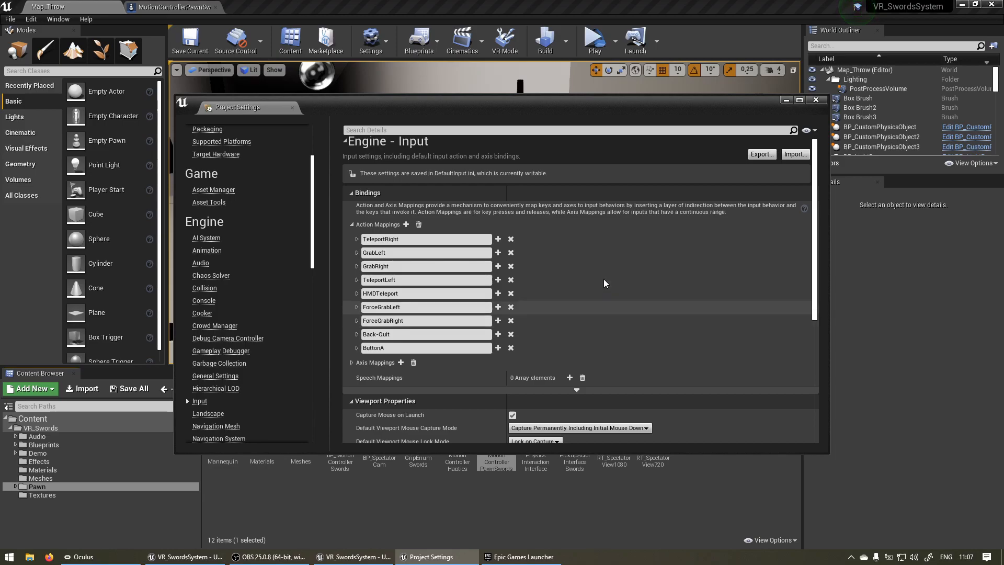